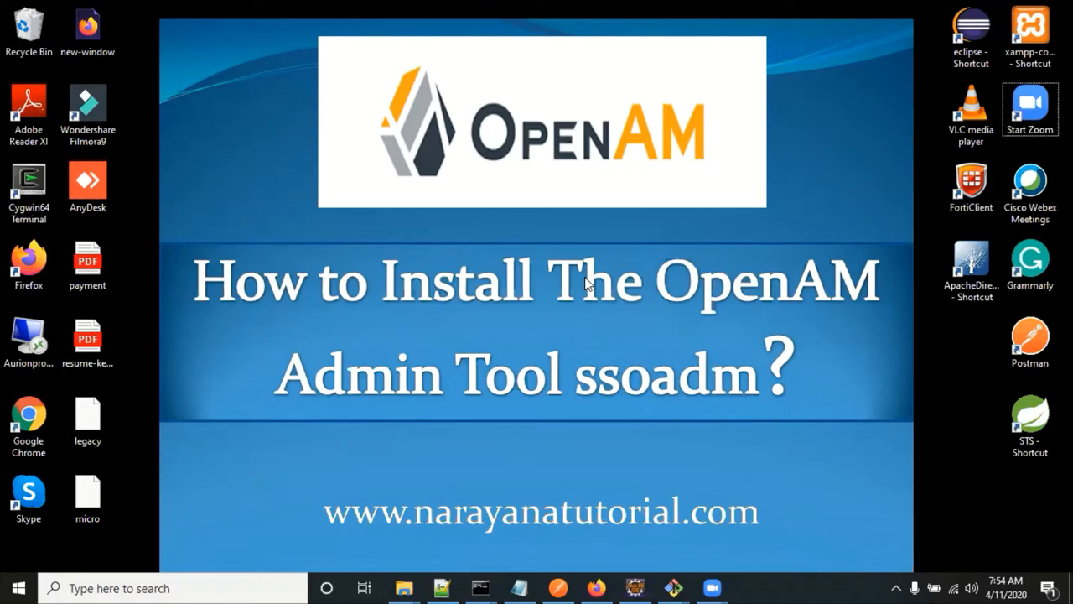
mouse_move(714, 396)
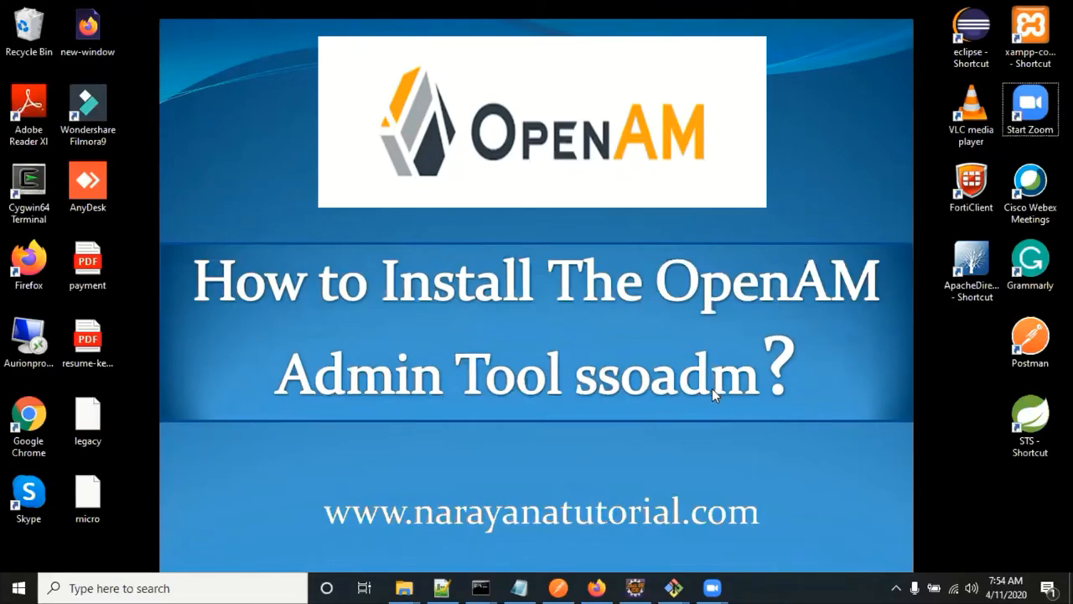
mouse_move(627, 511)
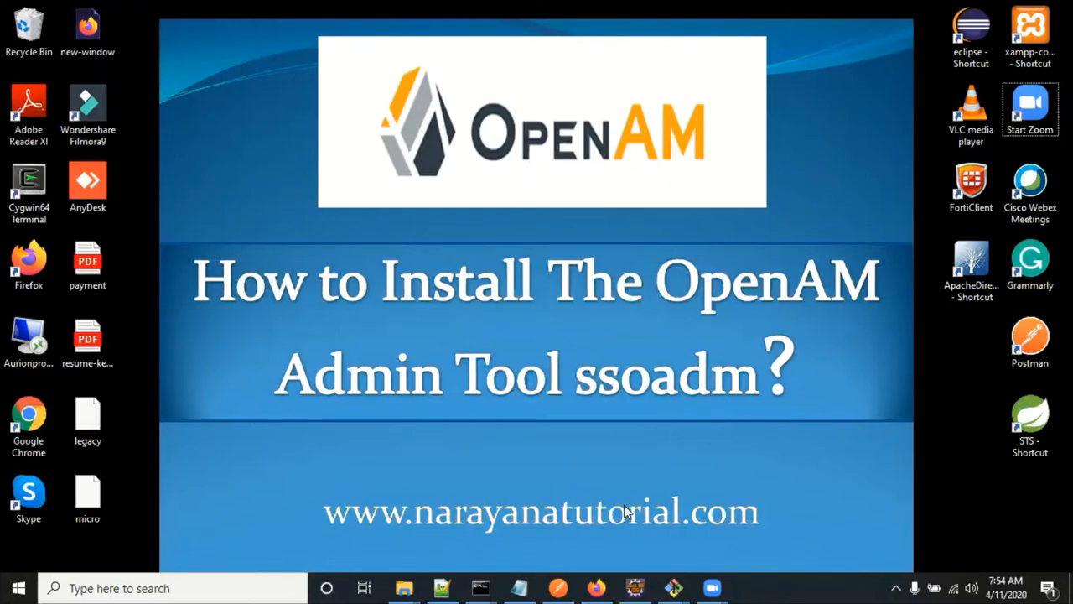
mouse_move(579, 585)
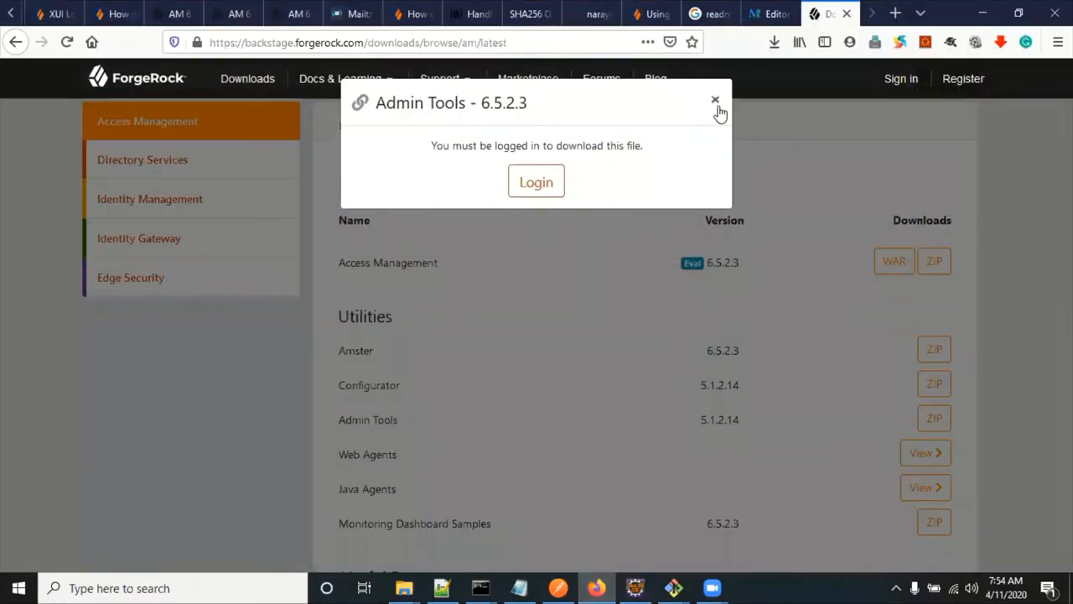
left_click(714, 101)
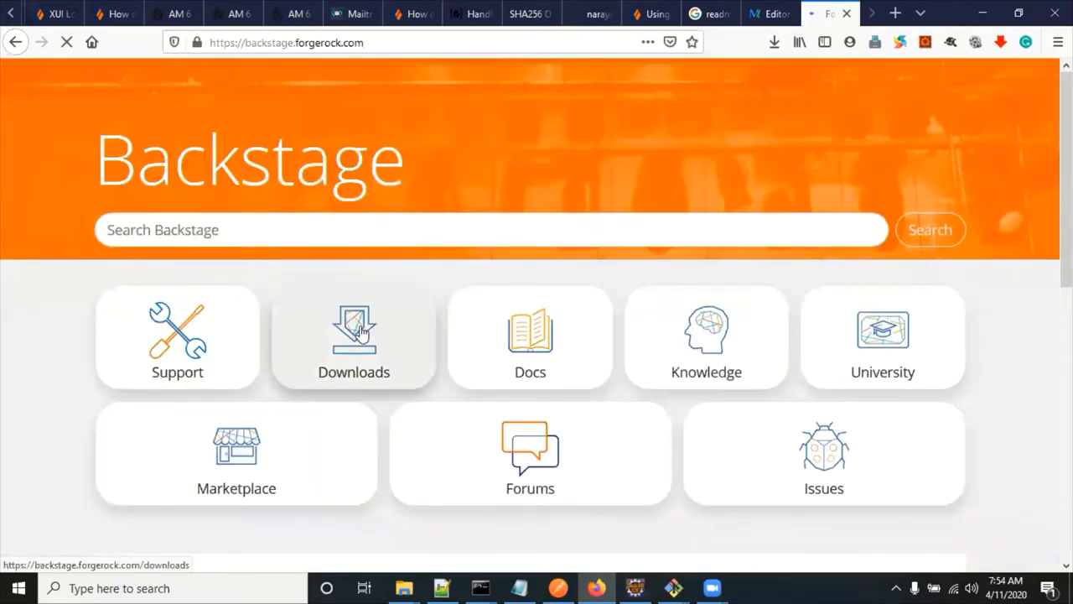
left_click(352, 339)
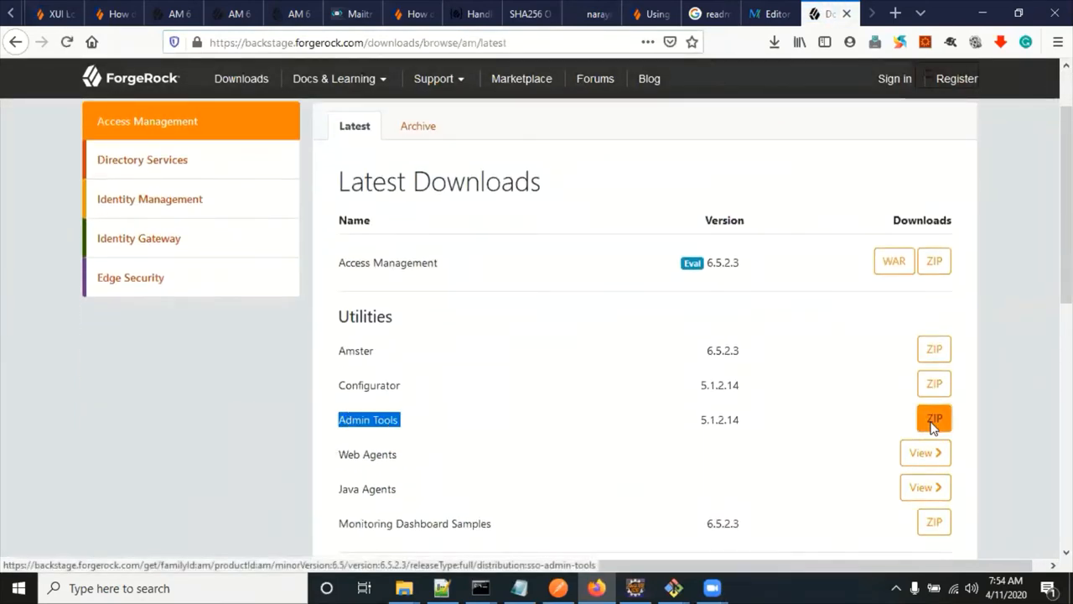
left_click(934, 419)
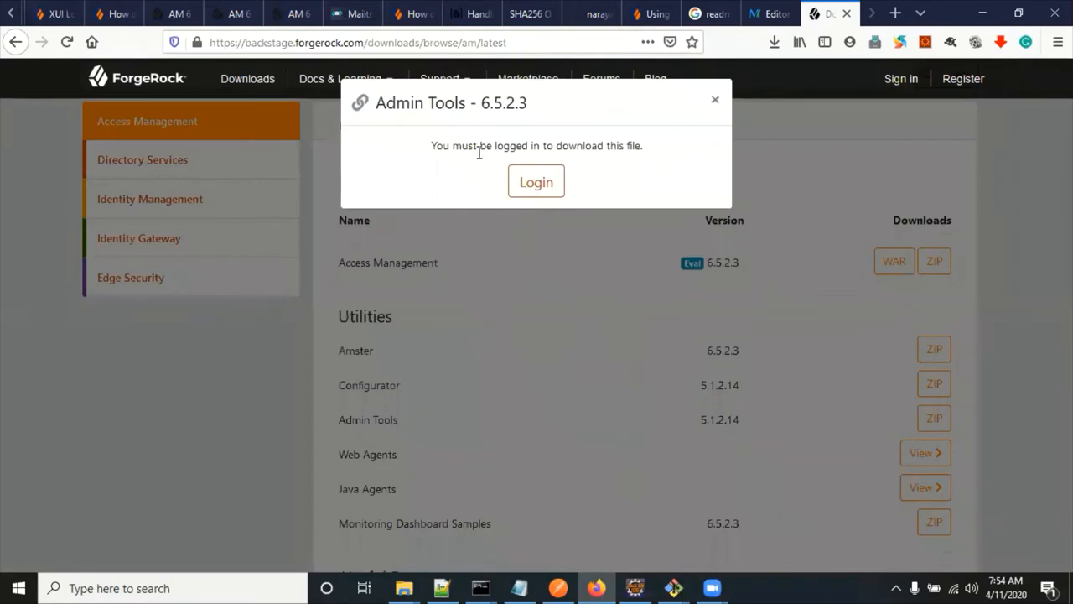
mouse_move(619, 147)
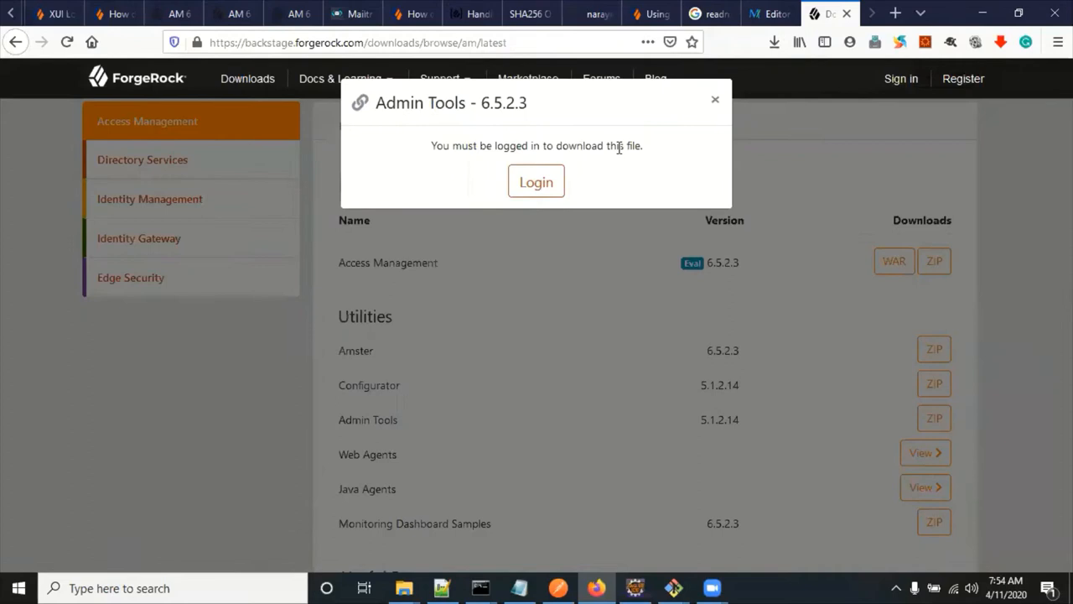
mouse_move(611, 168)
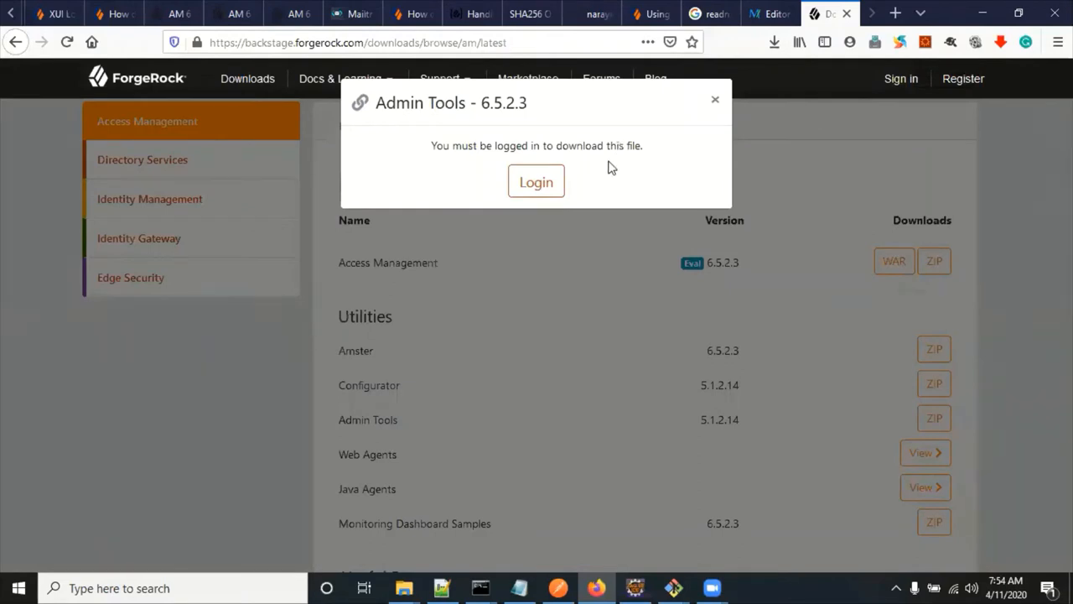
mouse_move(537, 181)
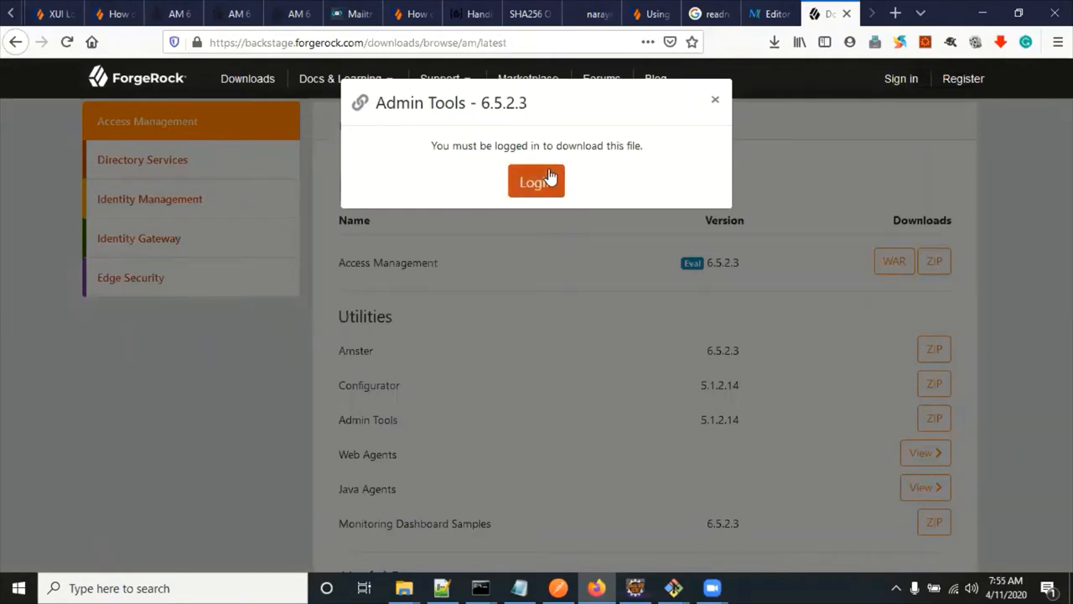
mouse_move(523, 109)
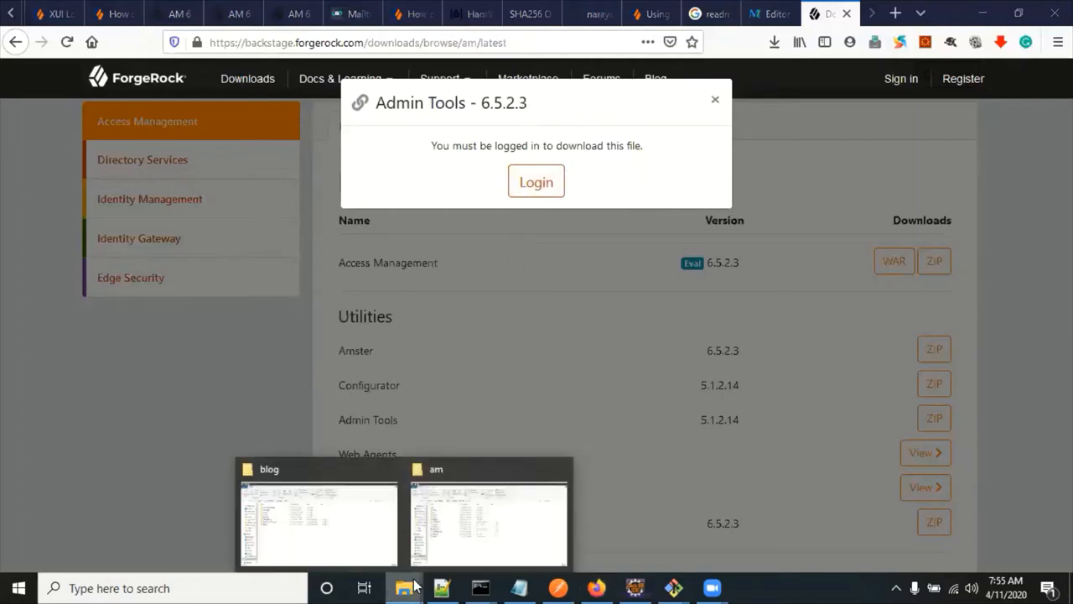
mouse_move(553, 439)
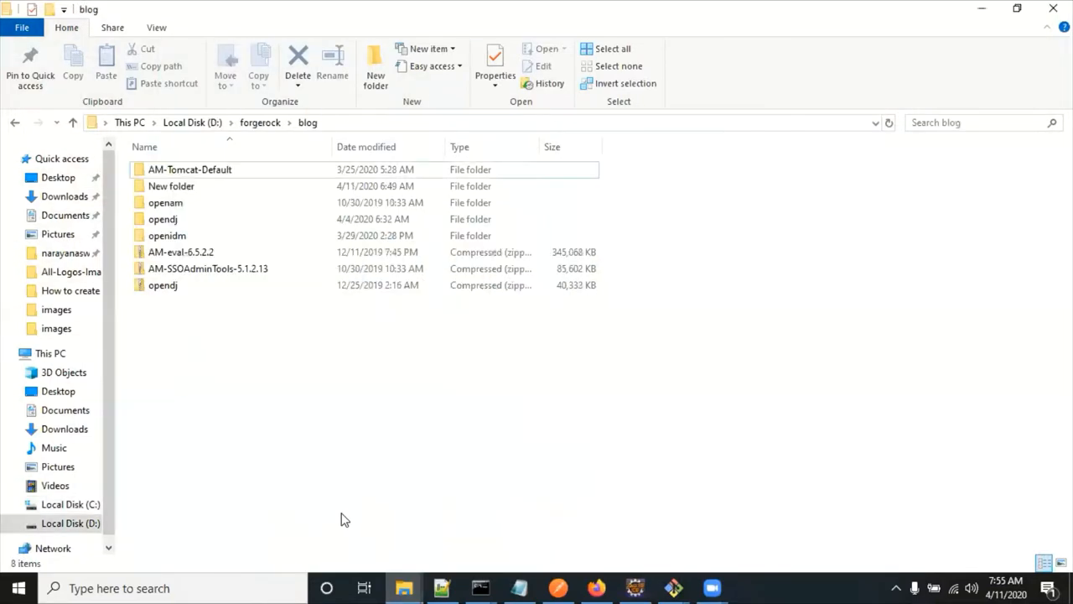
Launch cmd from the blog folder's address bar and extract the AM-SSOAdminTools-5.1.2.13 zip.
left_click(207, 268)
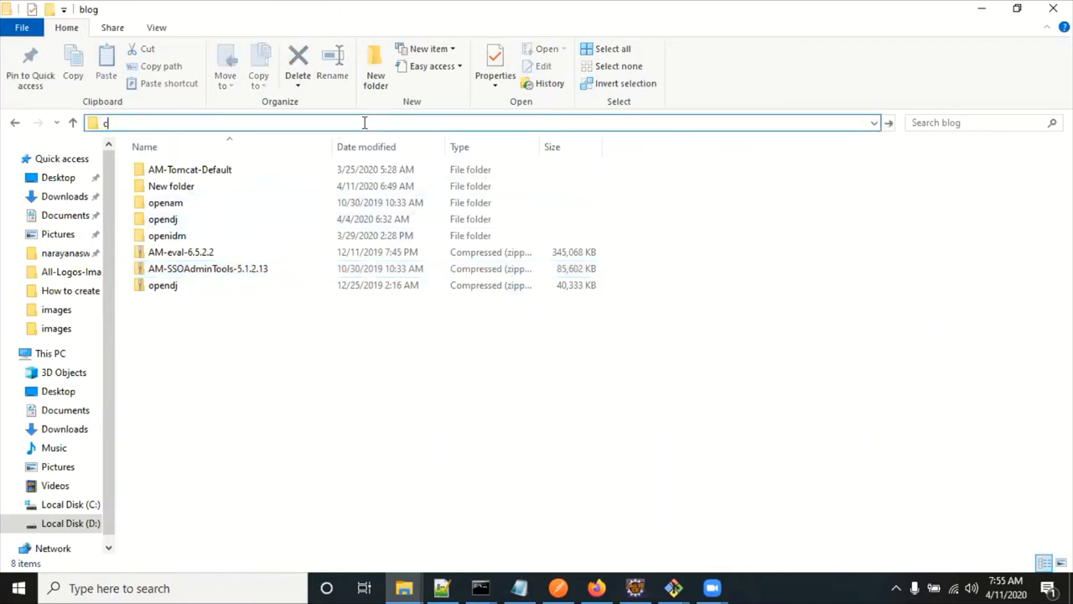
type("md")
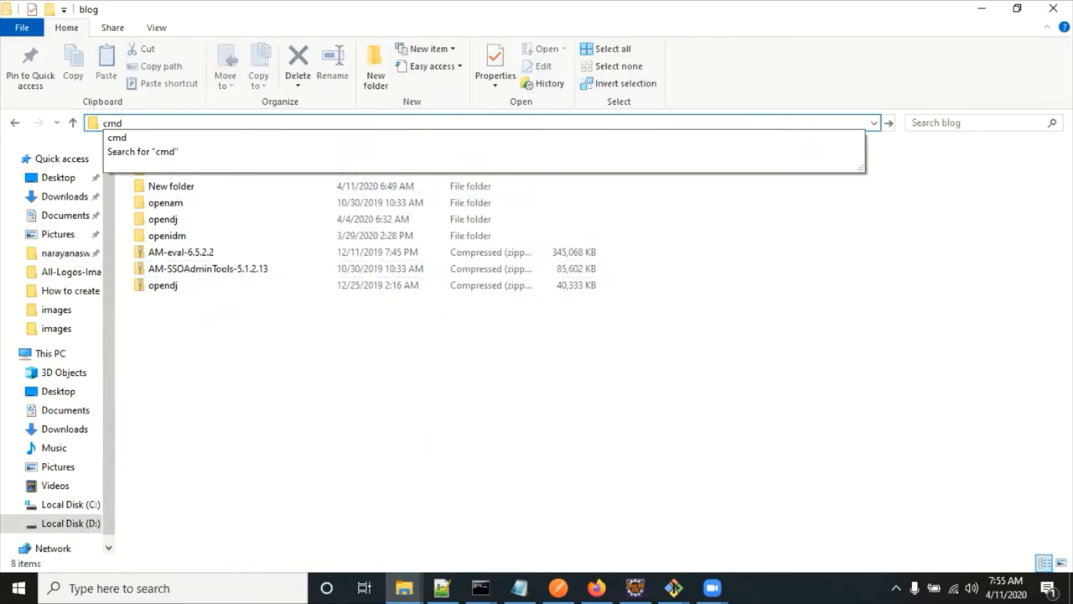
key("Enter")
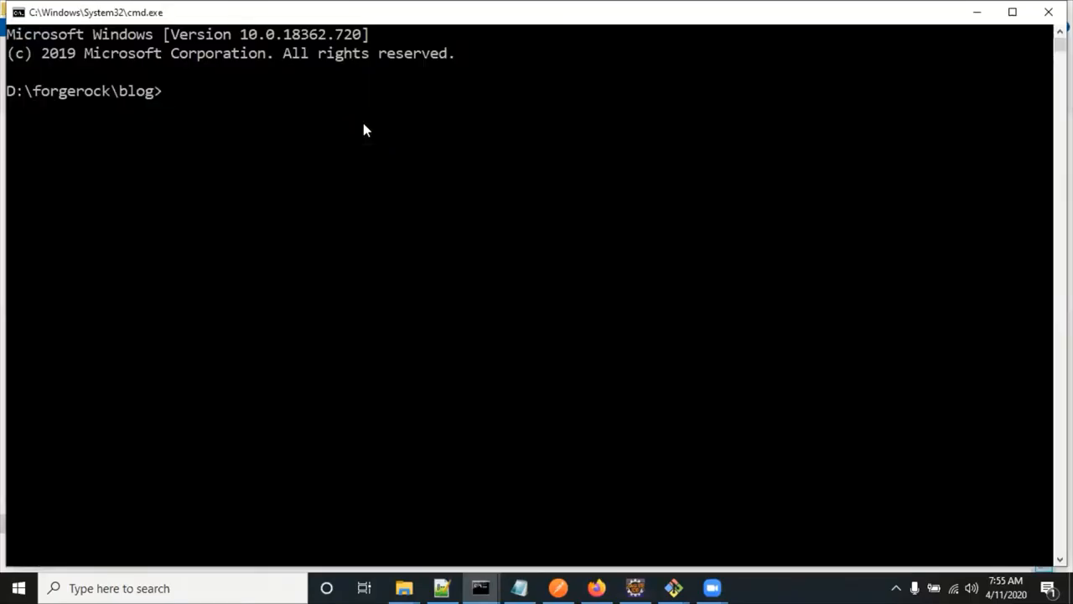
type("cd")
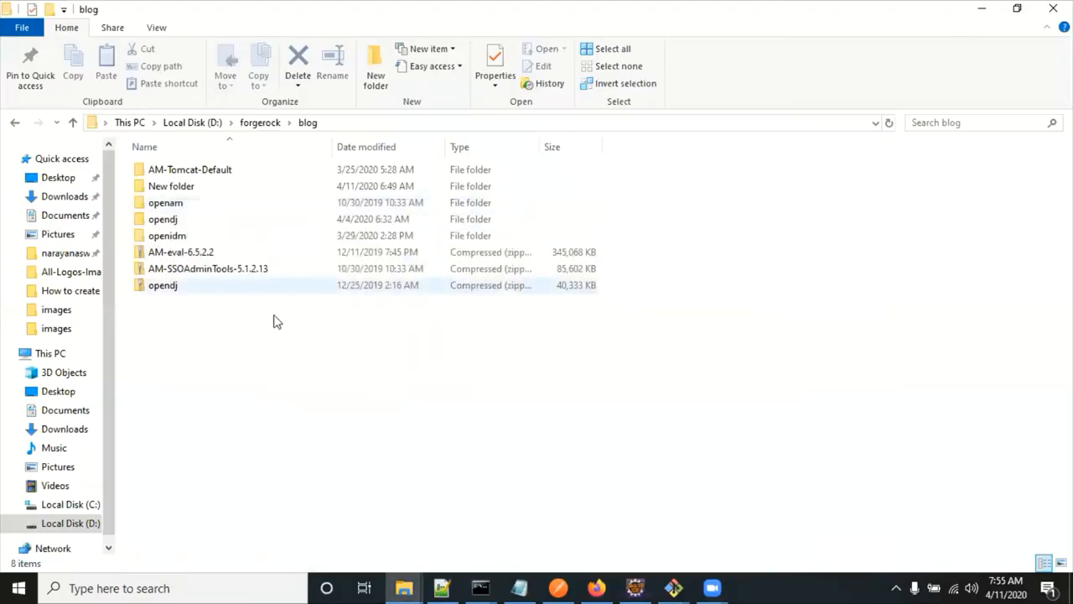
right_click(208, 268)
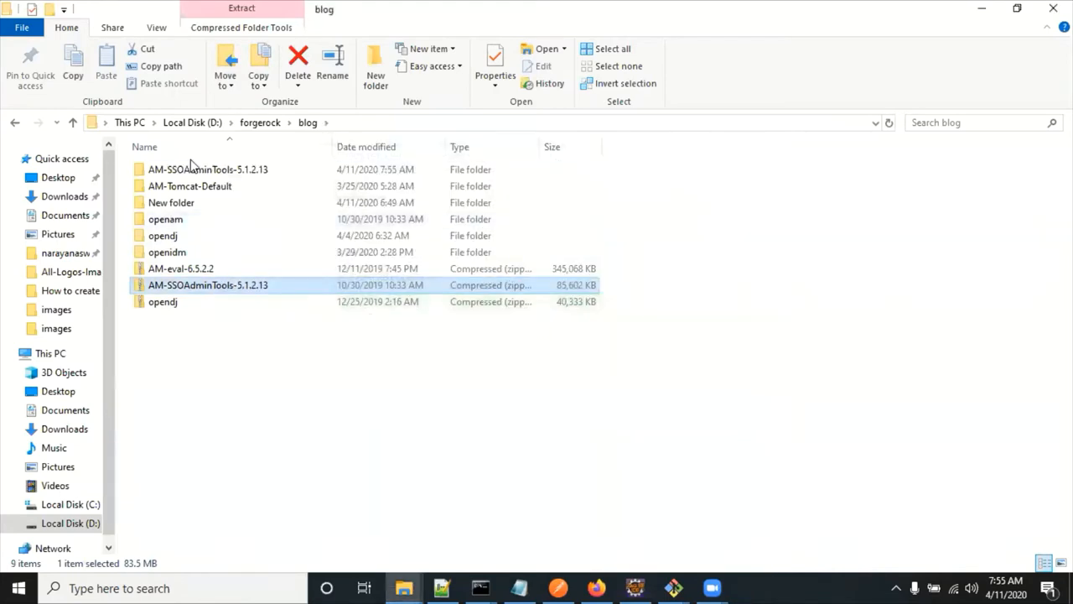
mouse_move(312, 210)
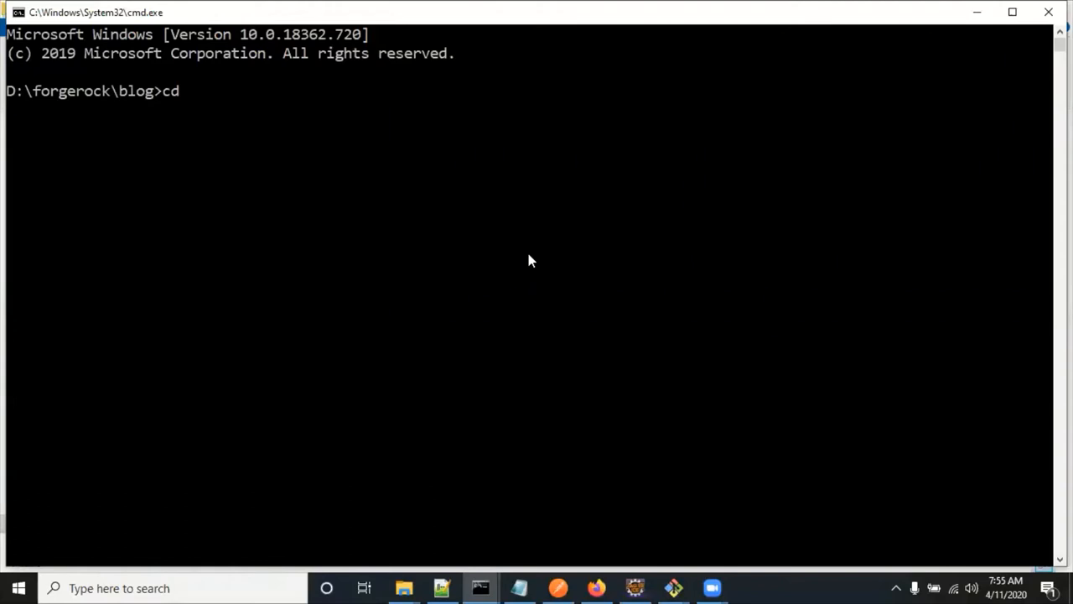
Enter the AM-SSOAdminTools-5.1.2.13 folder, note setup.bat, and cd the prompt into it.
type("AM-SSOAdminTools-5.1.2.13")
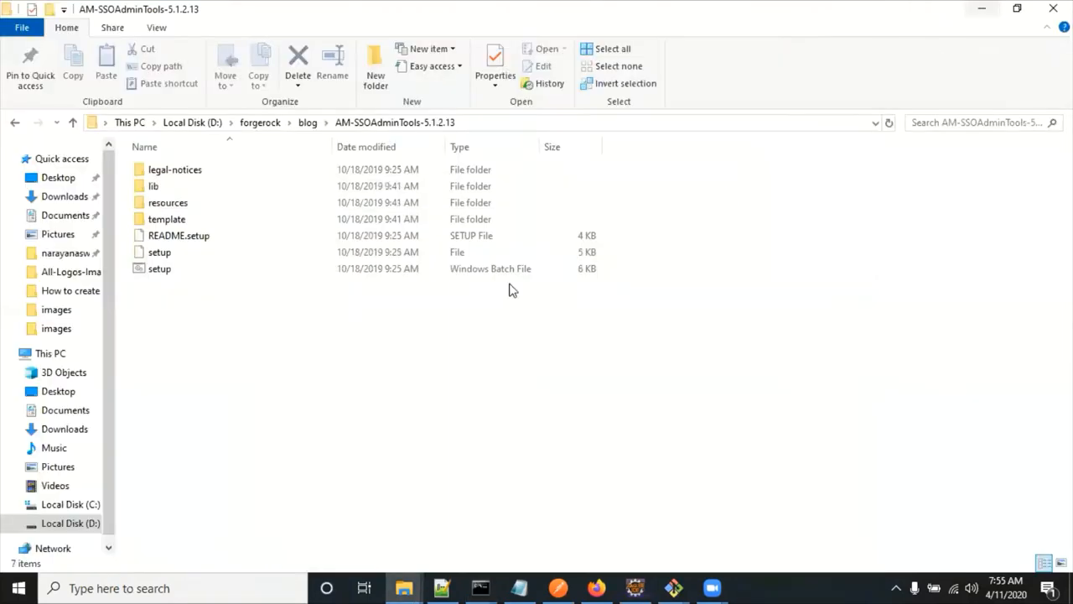
mouse_move(160, 251)
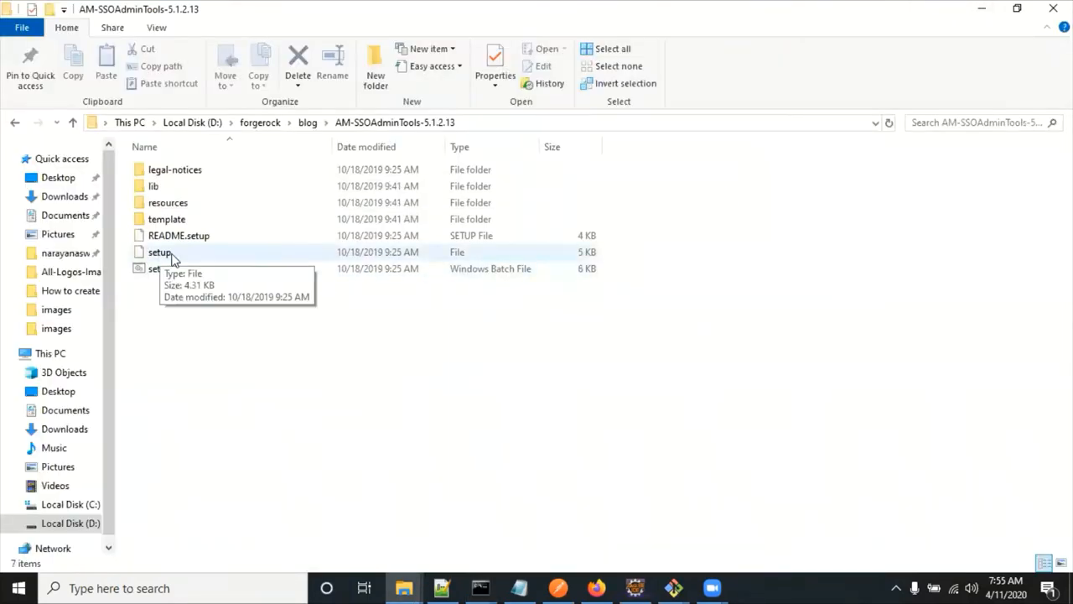
left_click(159, 268)
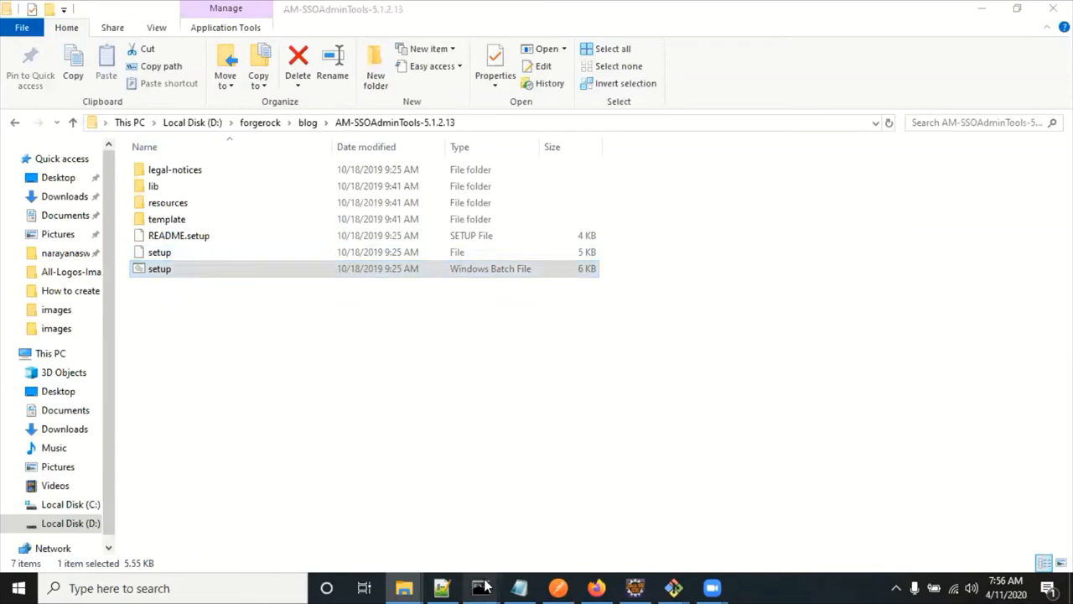
left_click(480, 587)
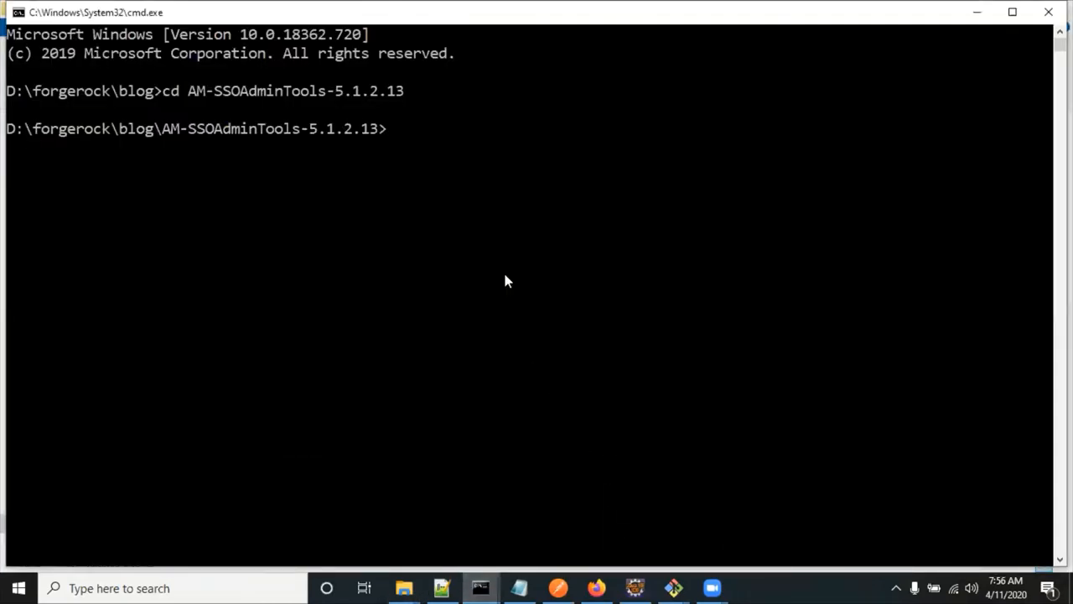
Run setup.bat and answer yes to the ForgeRock license agreement.
type("setup")
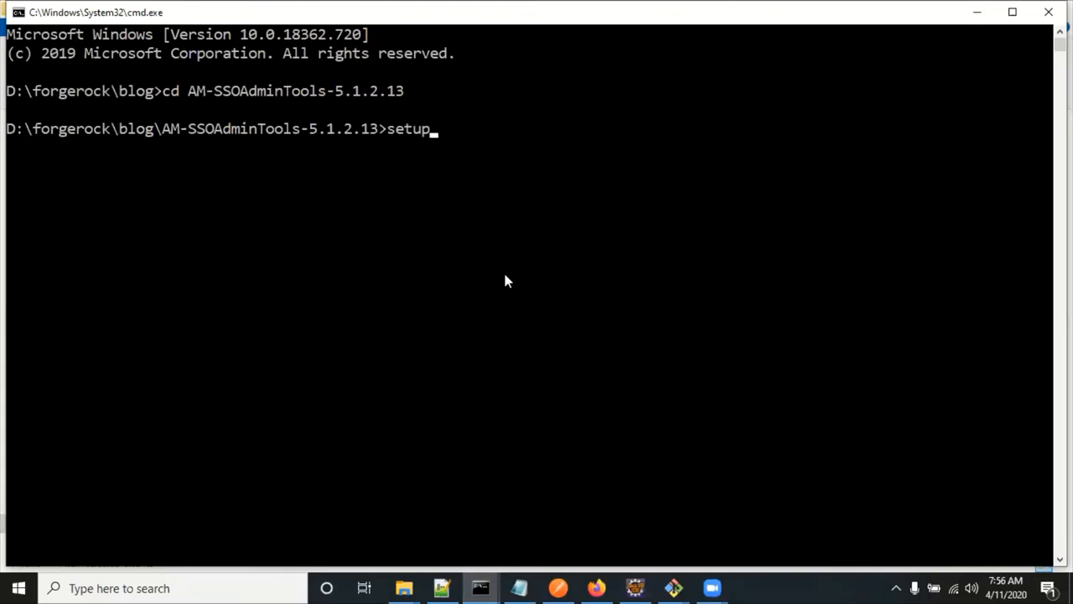
type(".bat")
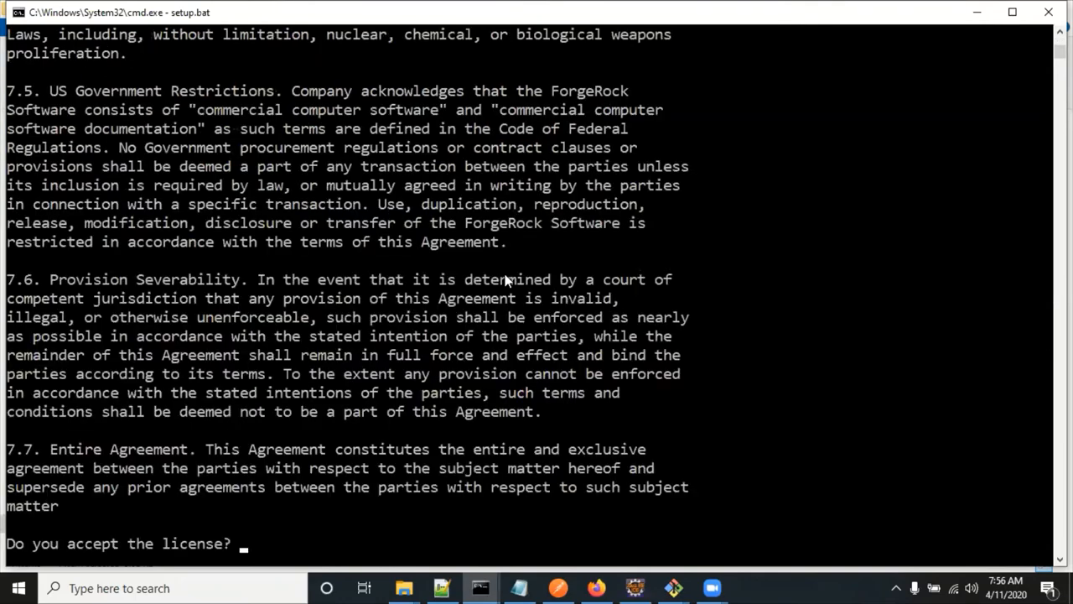
type("yes")
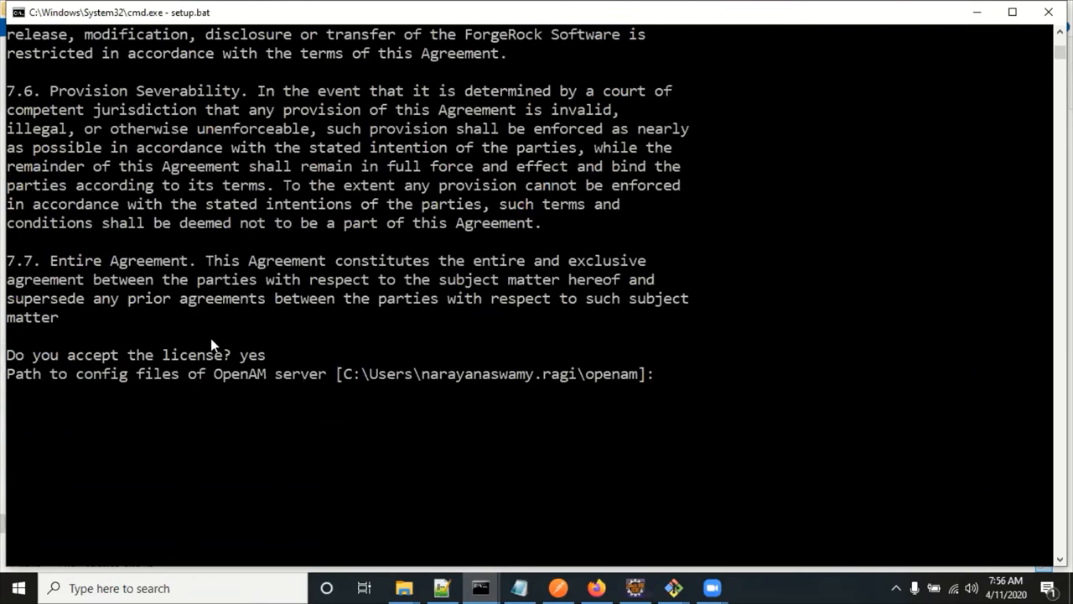
mouse_move(506, 411)
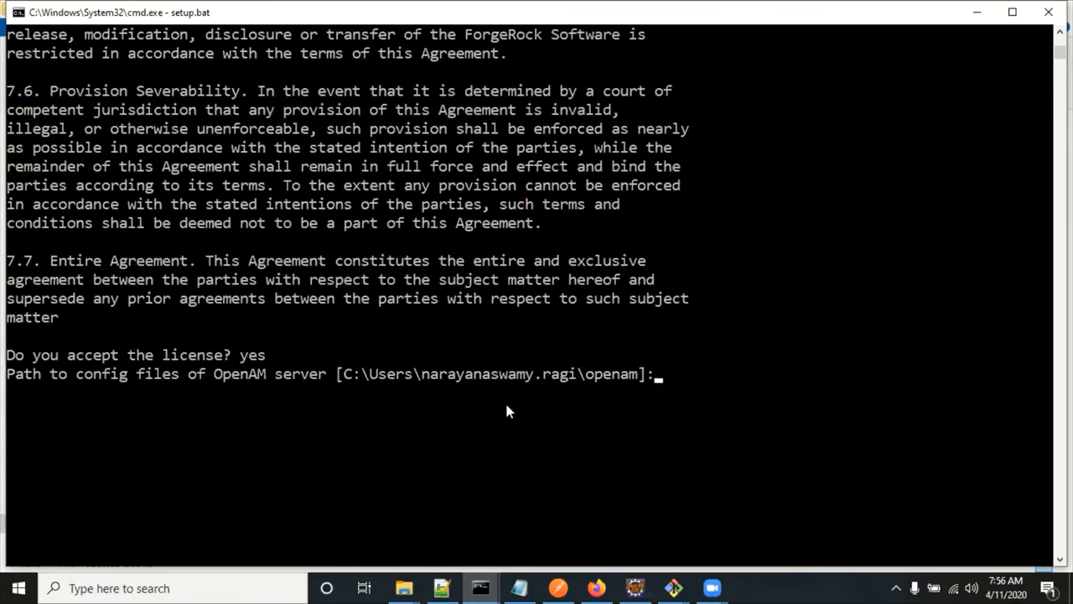
mouse_move(396, 389)
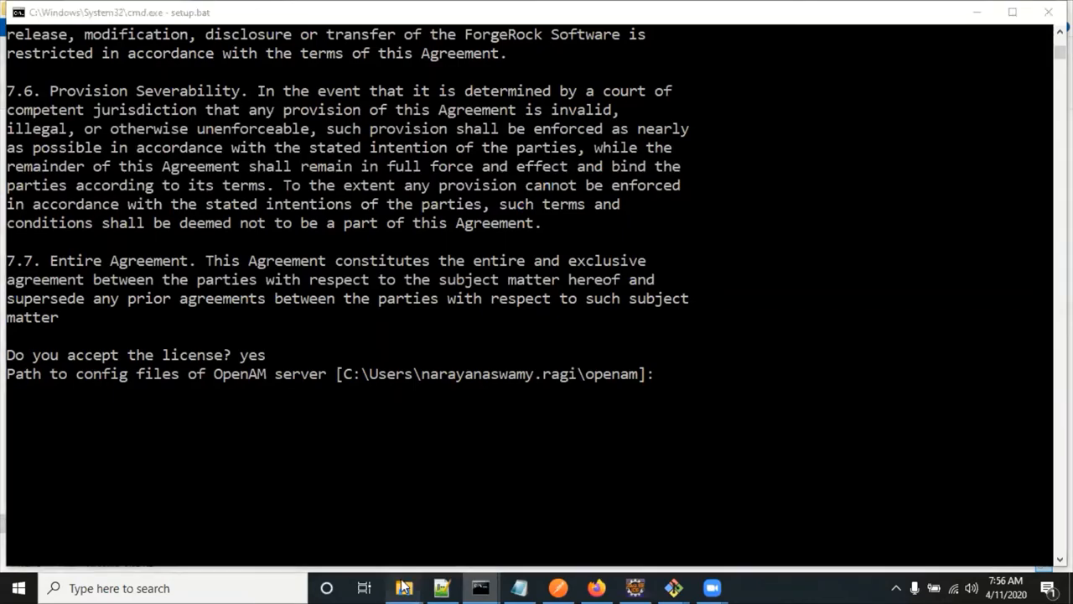
Accept the default debug and log directories so setup creates the debug, log and scripts folders.
left_click(403, 587)
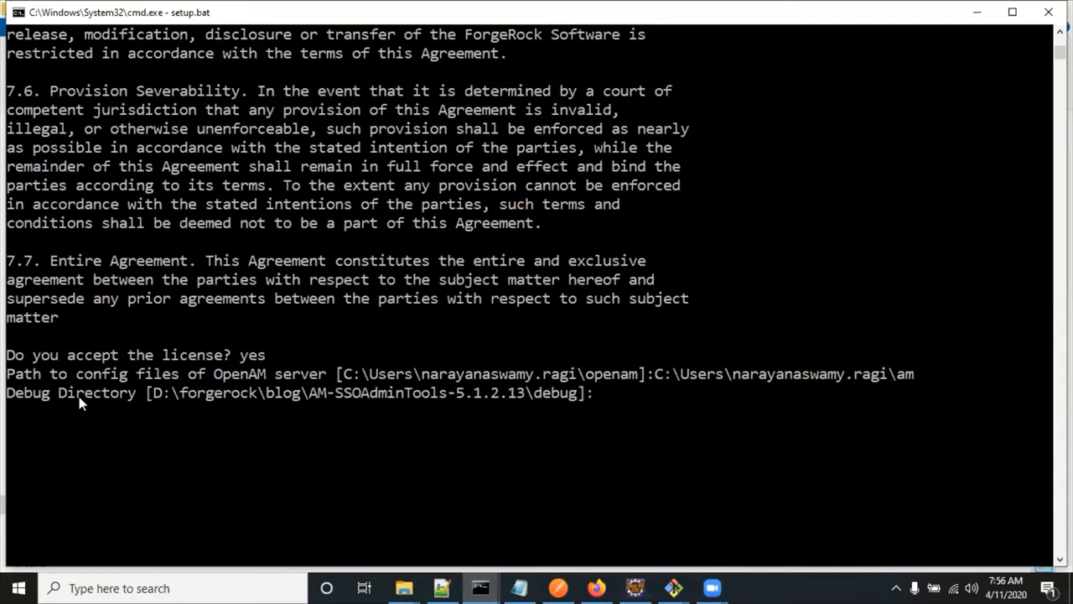
mouse_move(171, 403)
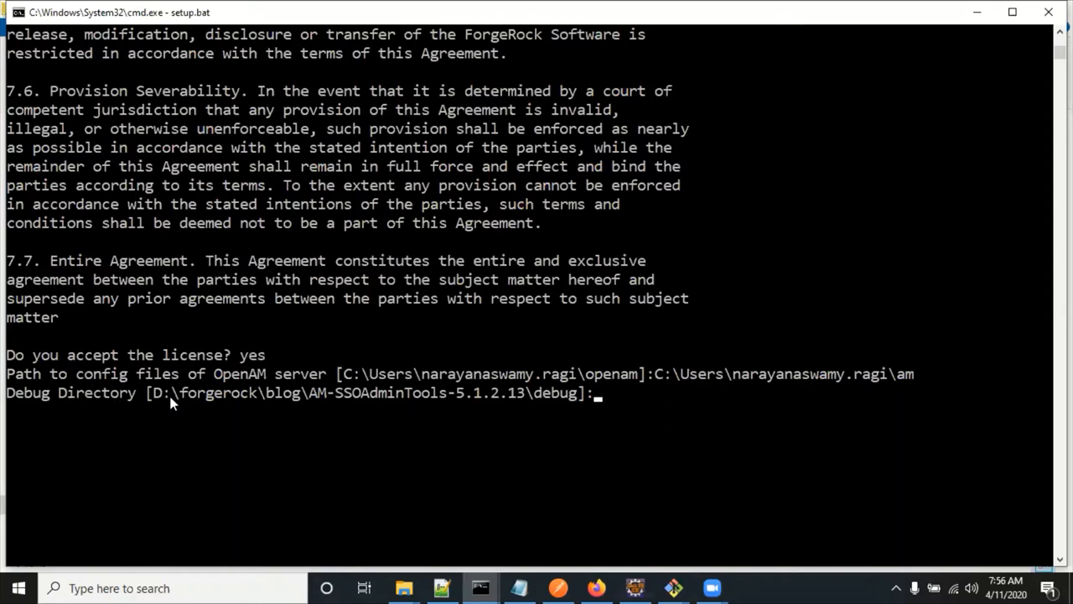
mouse_move(164, 404)
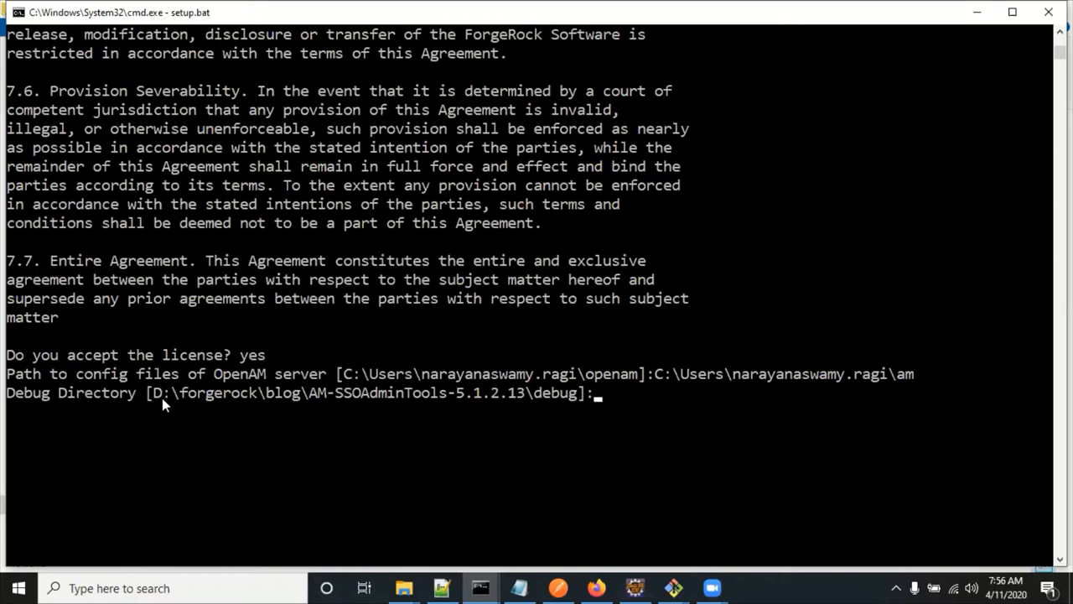
mouse_move(442, 404)
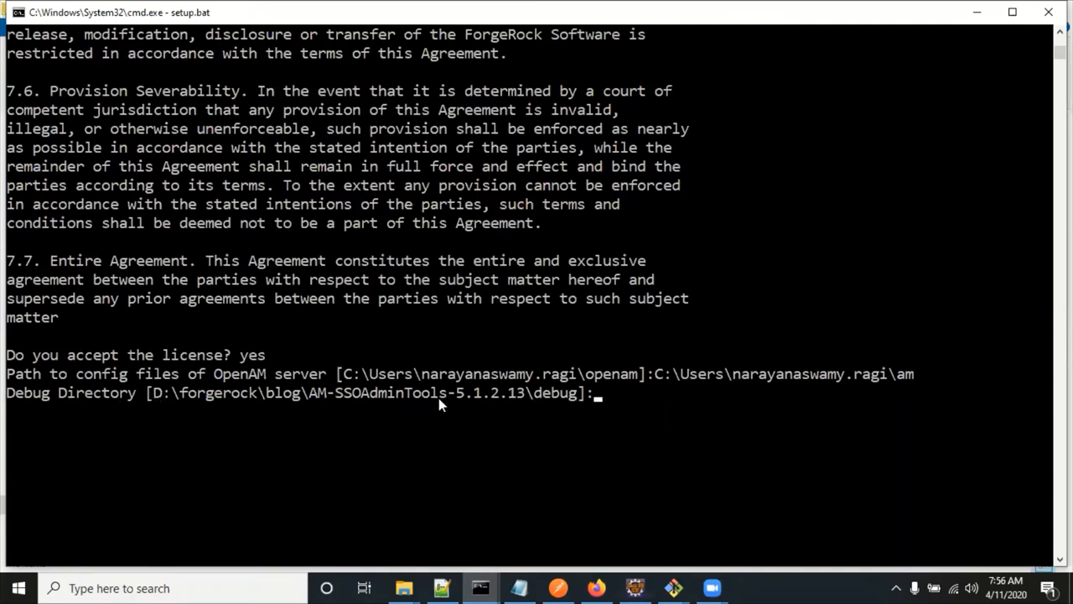
mouse_move(569, 411)
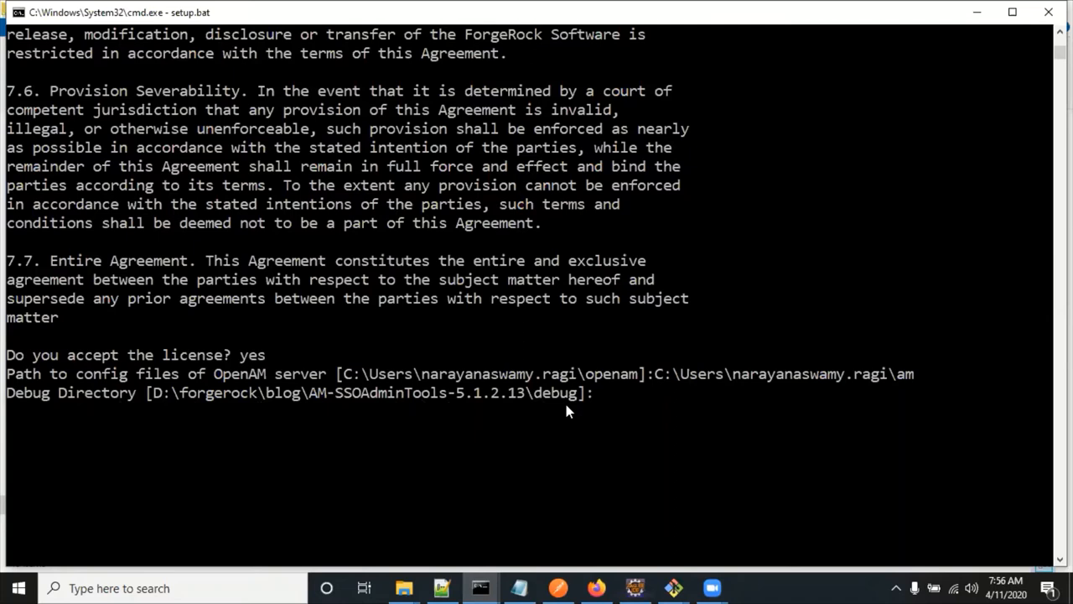
key("enter")
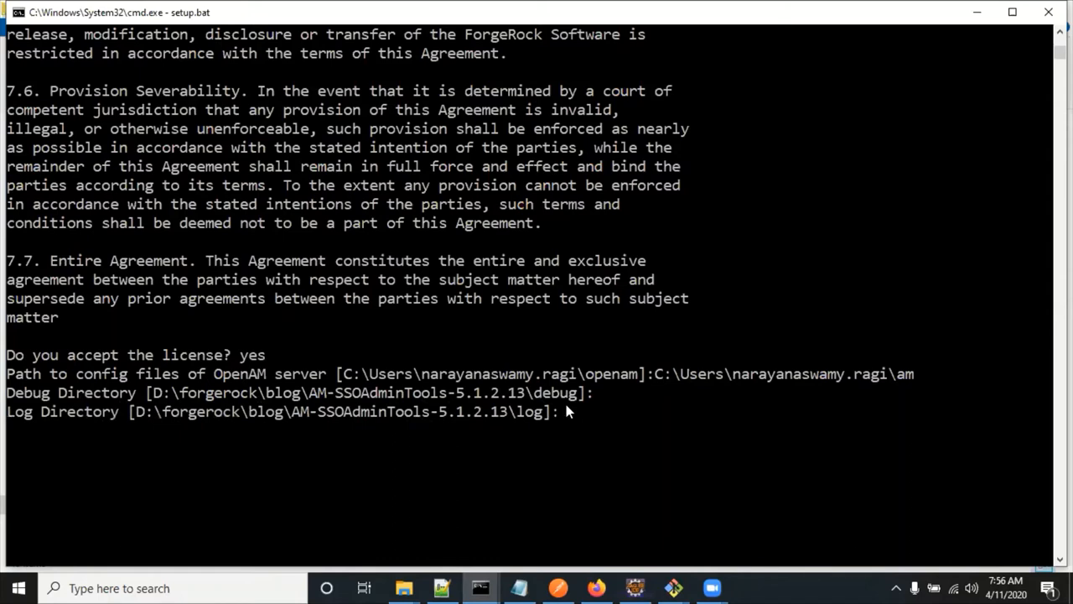
mouse_move(120, 436)
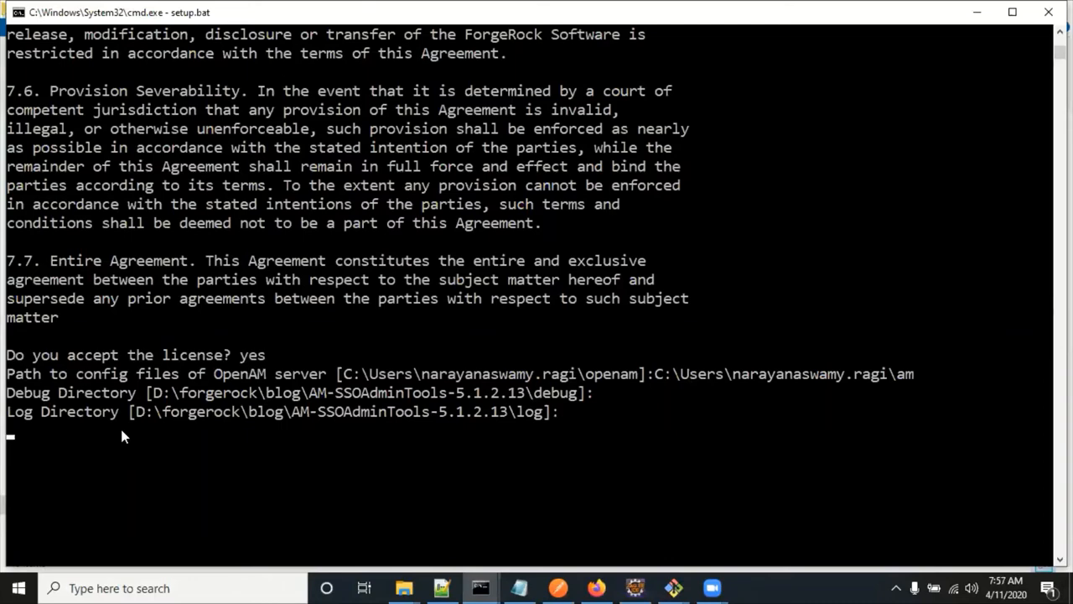
scroll("down", 3)
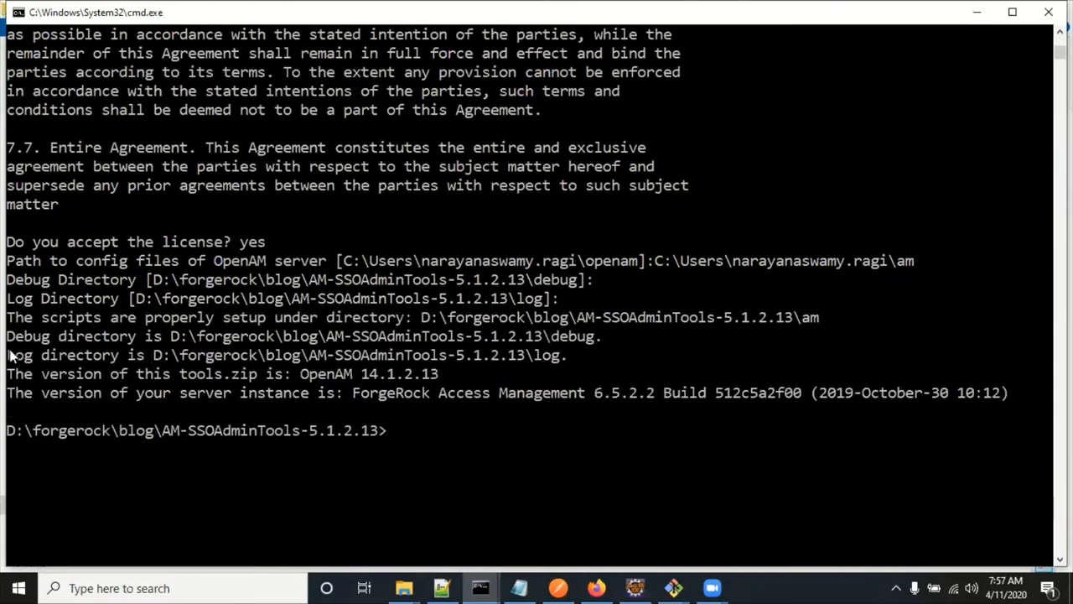
left_click_drag(7, 335, 590, 355)
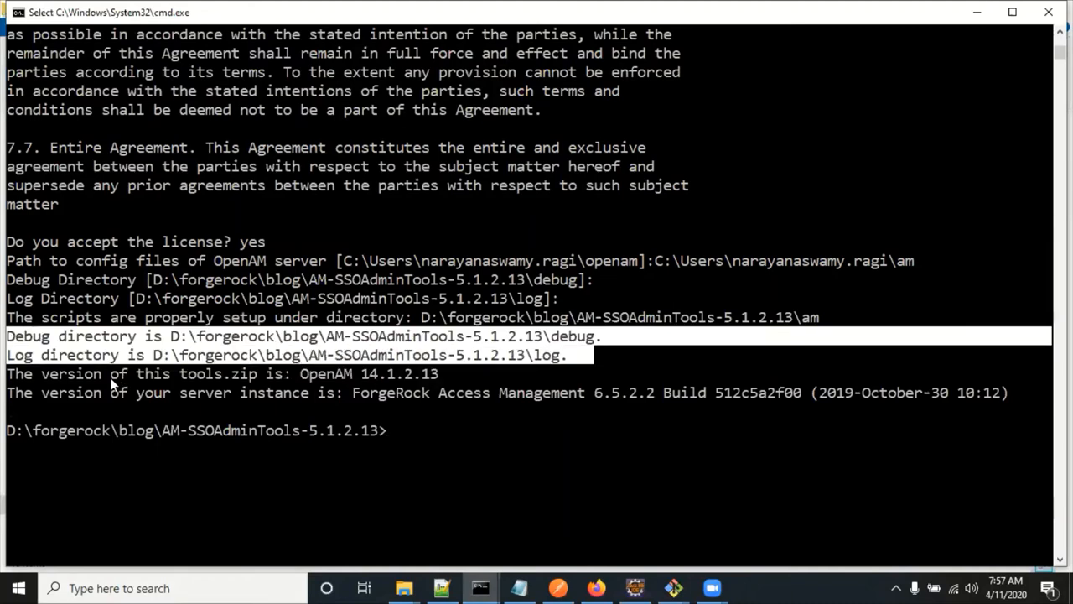
mouse_move(432, 503)
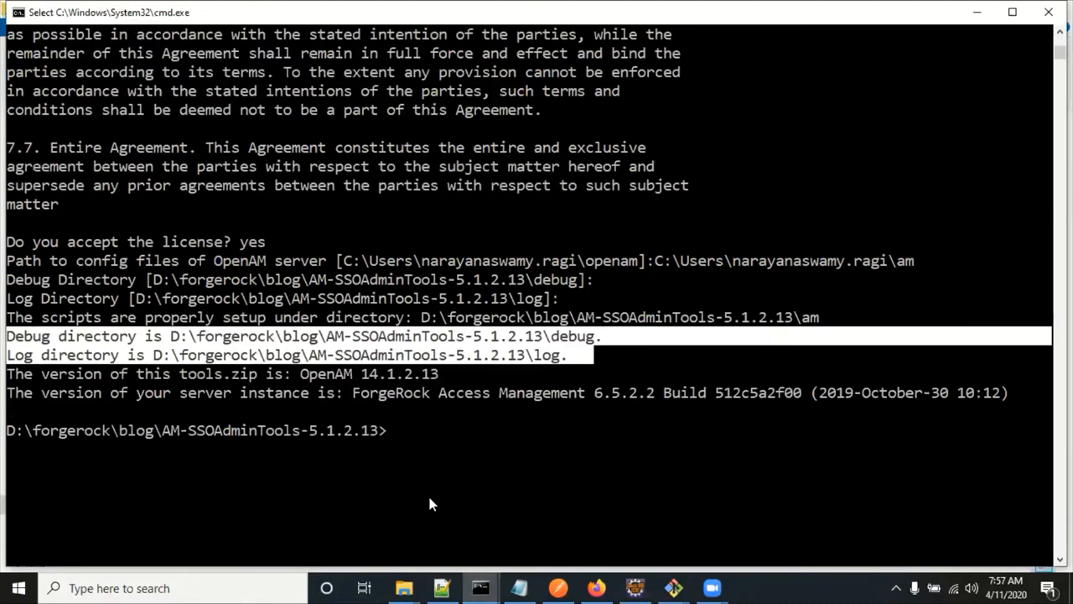
left_click(403, 587)
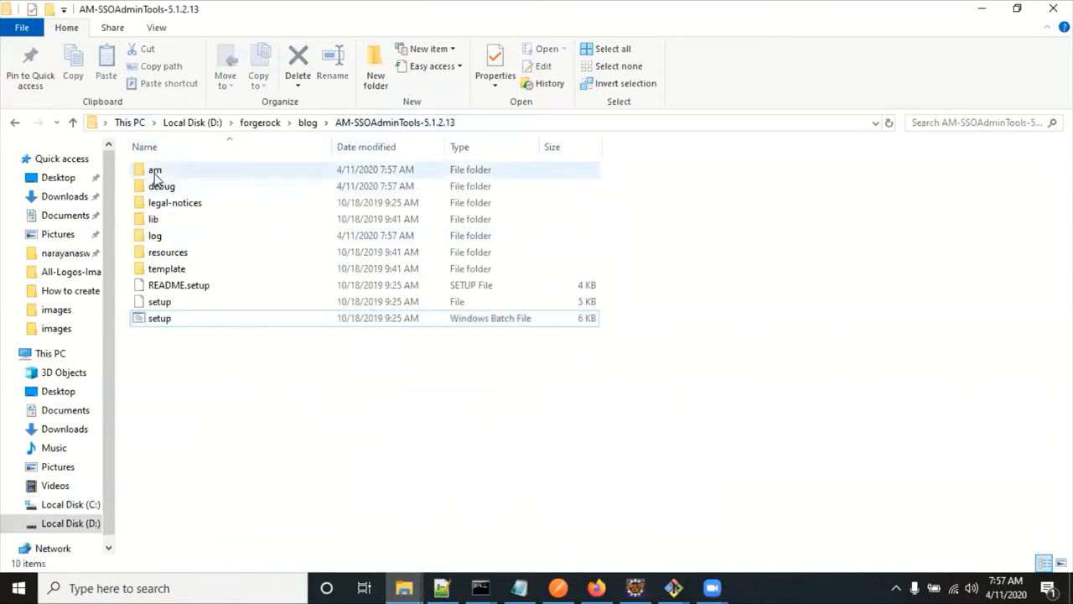
mouse_move(154, 170)
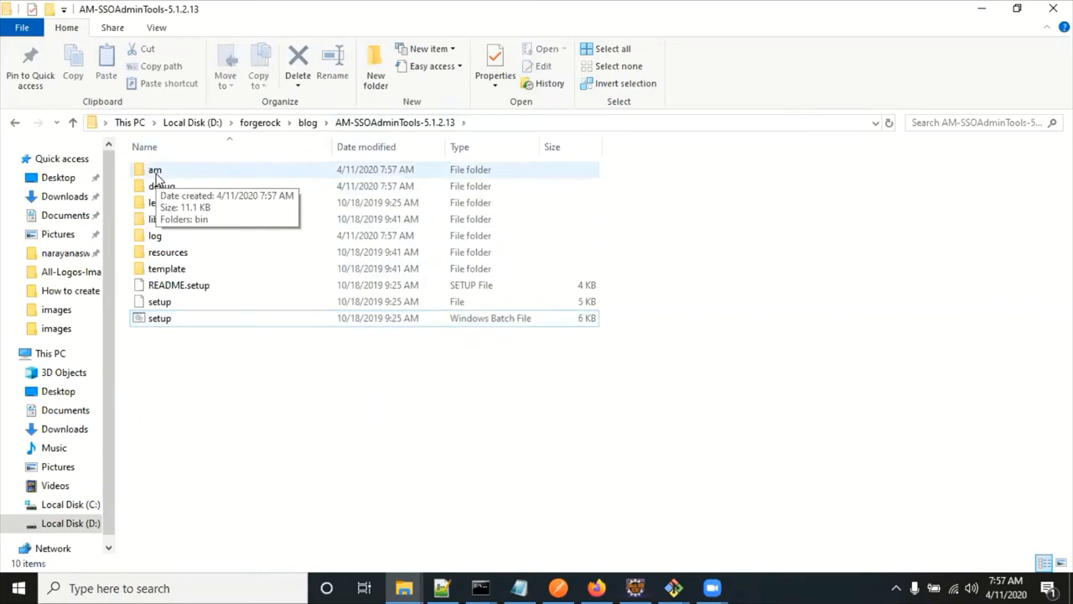
Browse the new am\bin folder for the ssoadm scripts and return to Command Prompt.
double_click(155, 169)
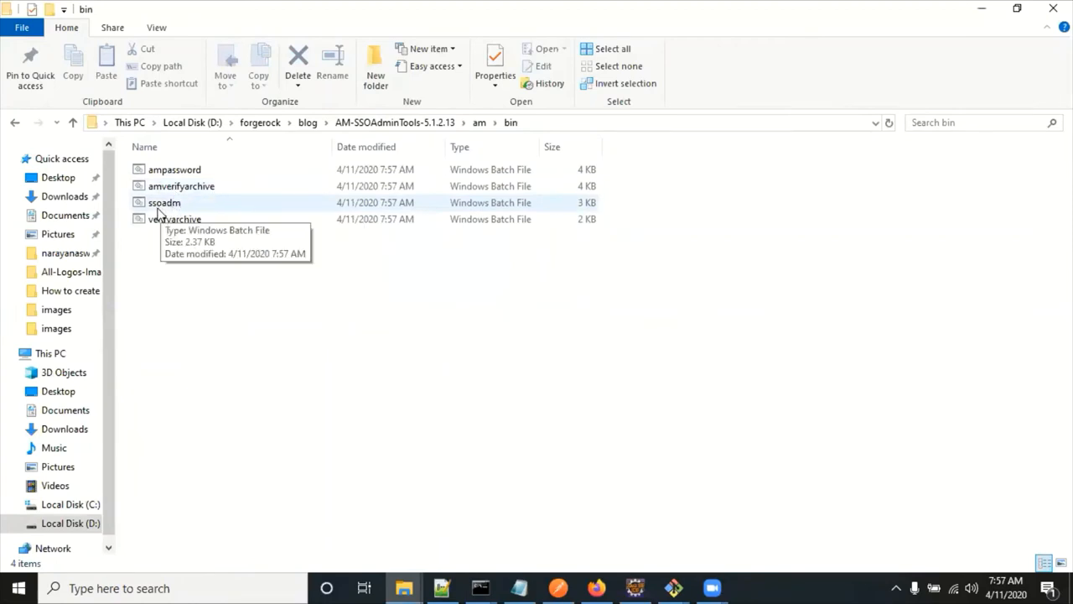
left_click(164, 201)
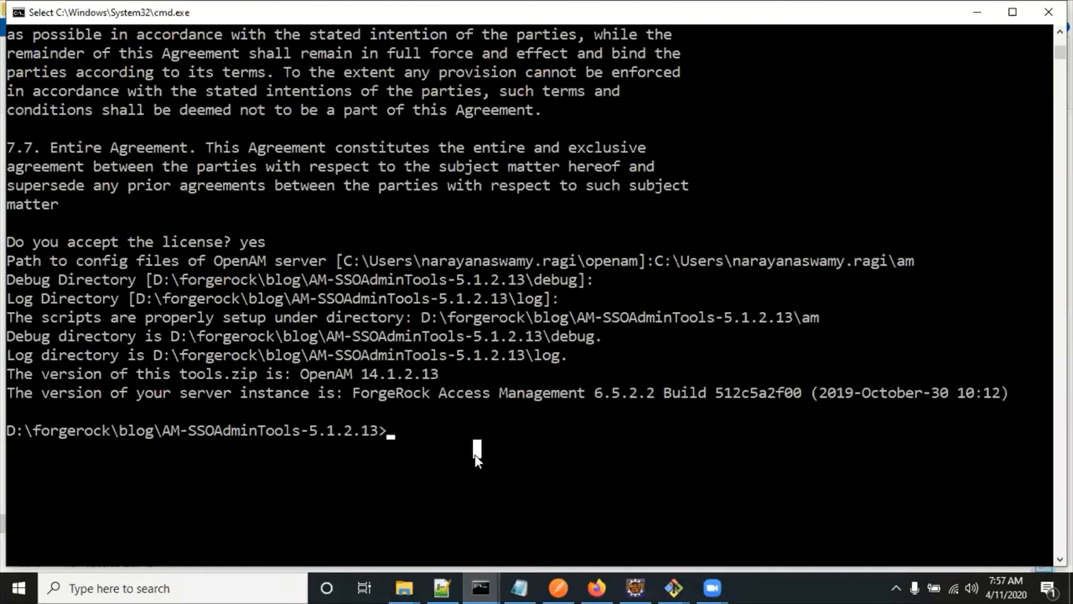
Move into am\bin and run ssoadm.bat --version to report OpenAM 14.1.2.13.
type("cd")
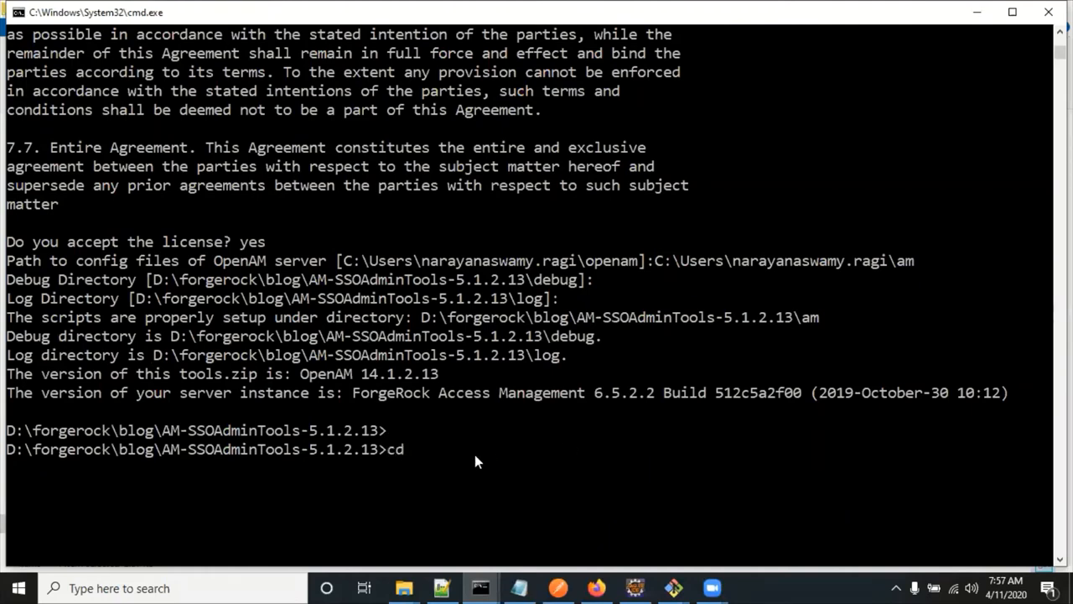
type("bin")
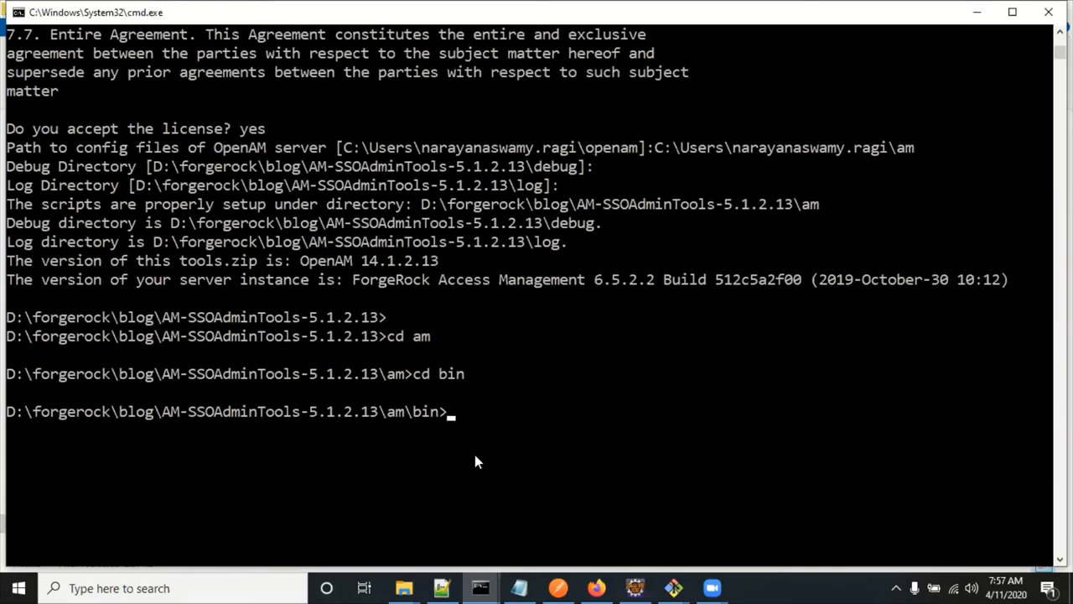
type("ssoadm.bat")
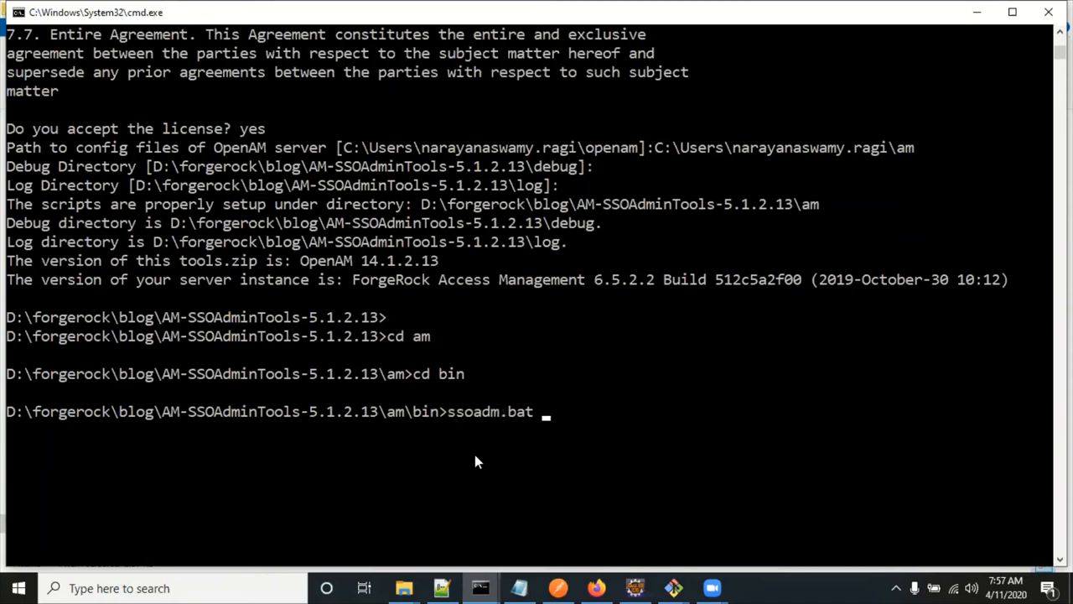
type("--version")
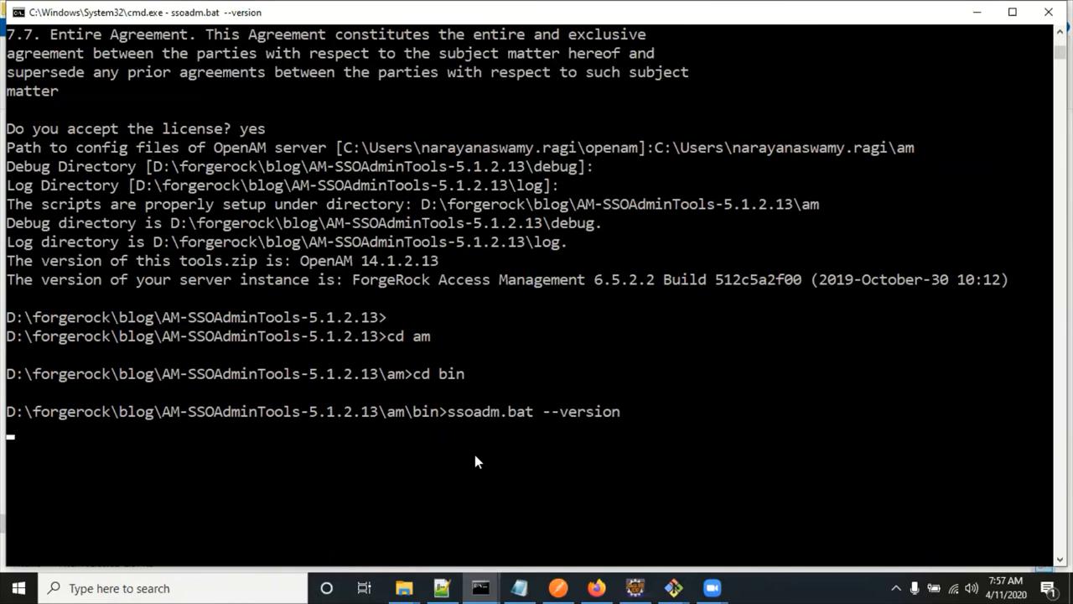
mouse_move(477, 435)
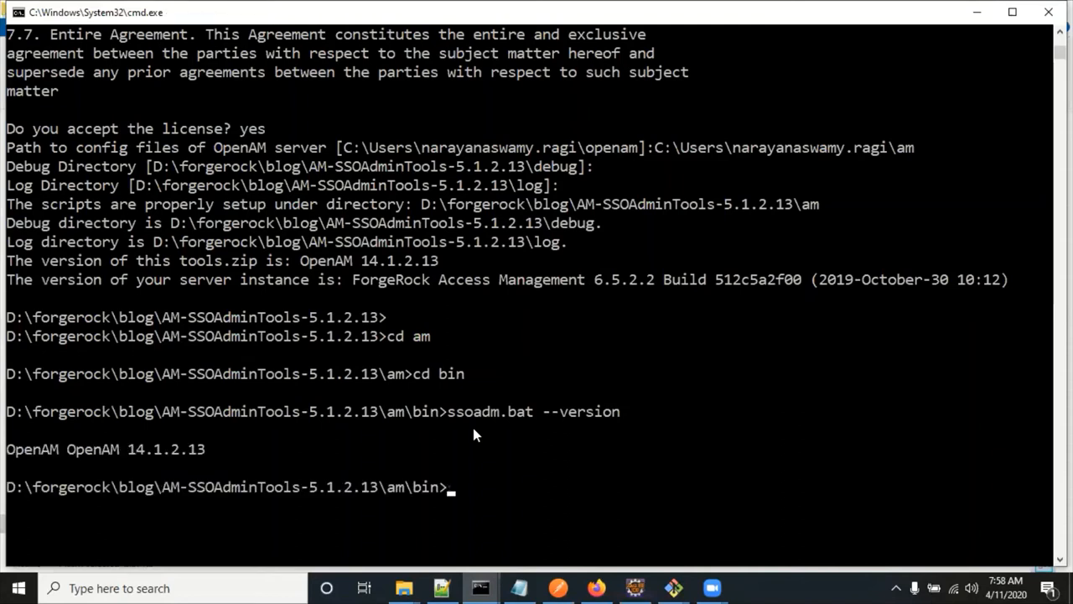
mouse_move(143, 468)
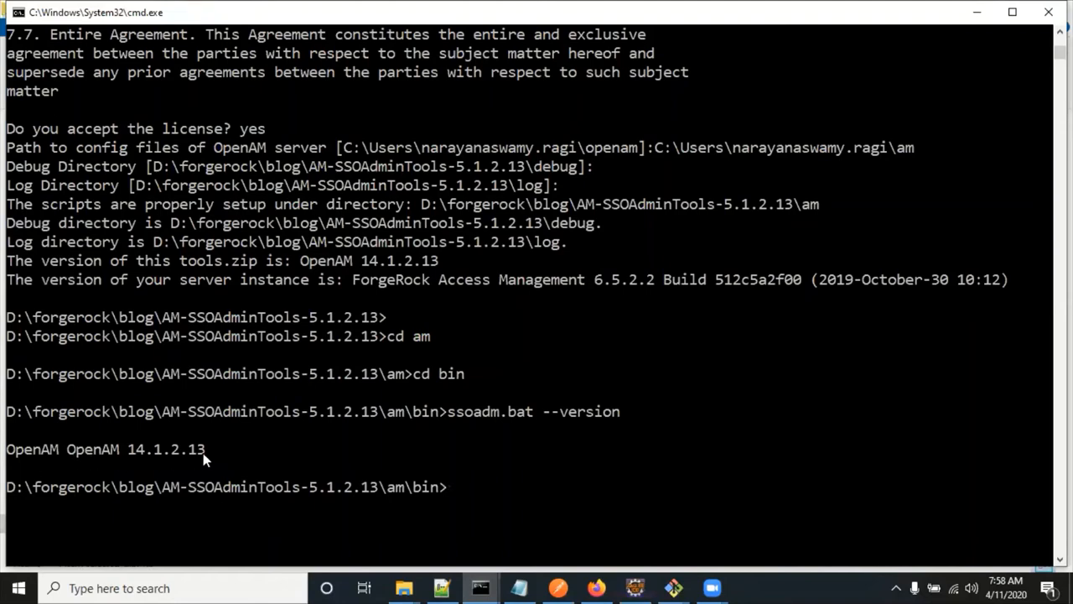
mouse_move(449, 497)
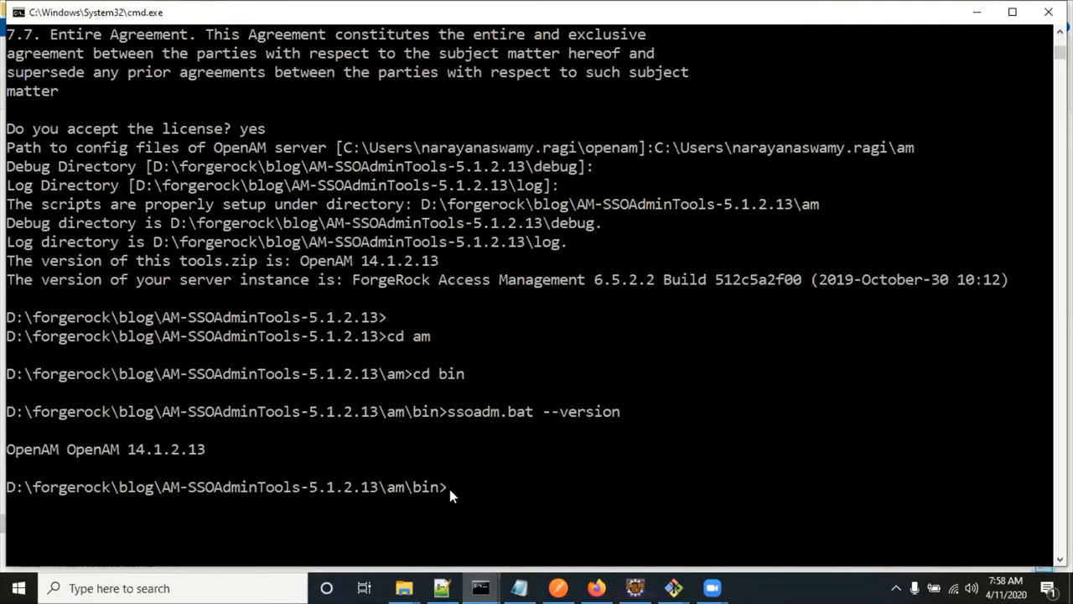
mouse_move(453, 483)
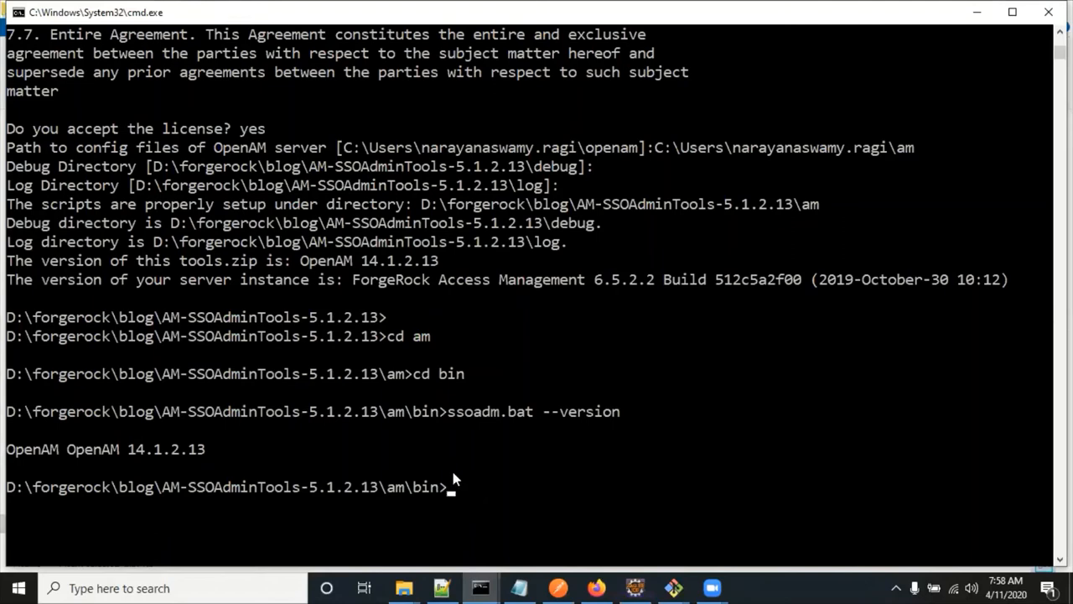
mouse_move(453, 506)
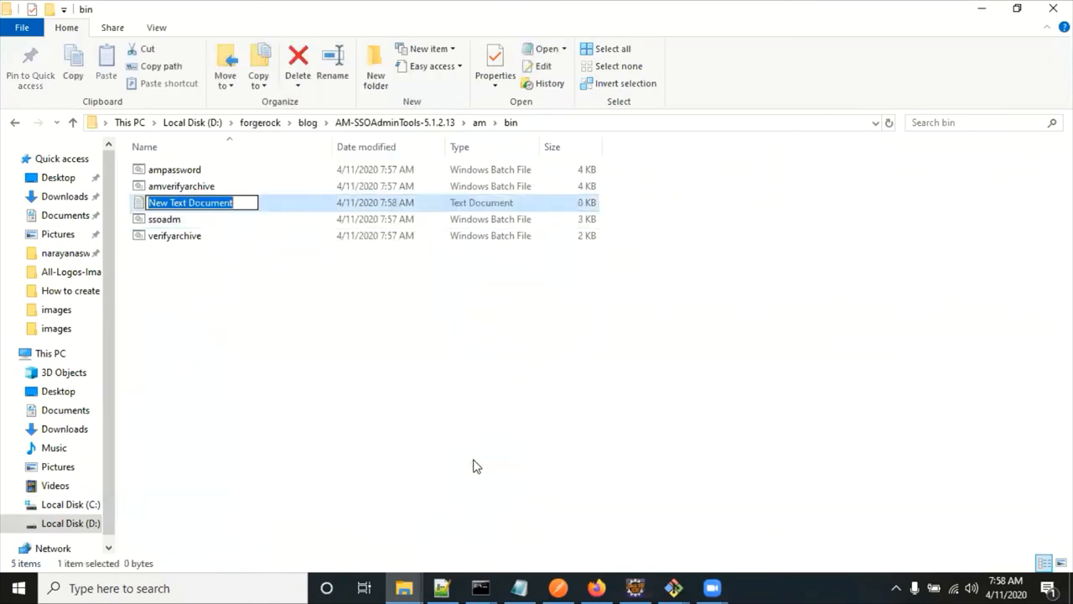
type("password")
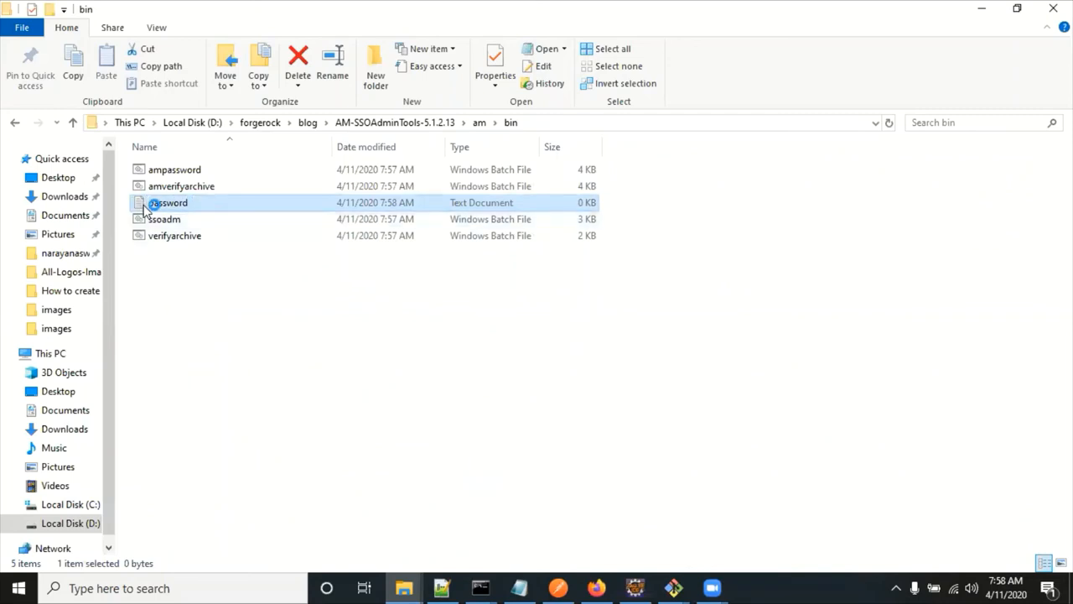
double_click(168, 201)
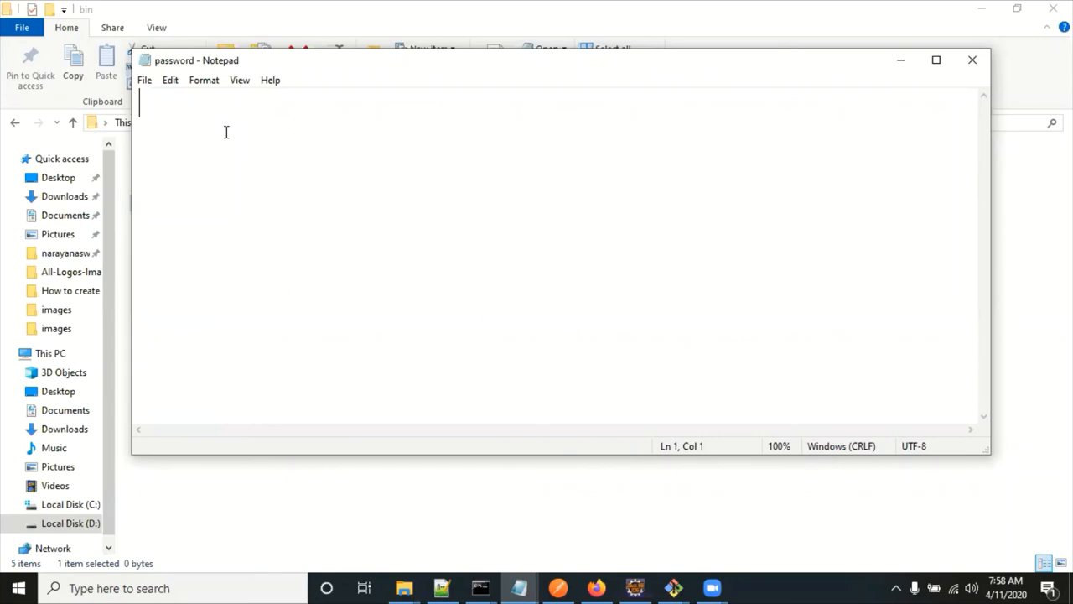
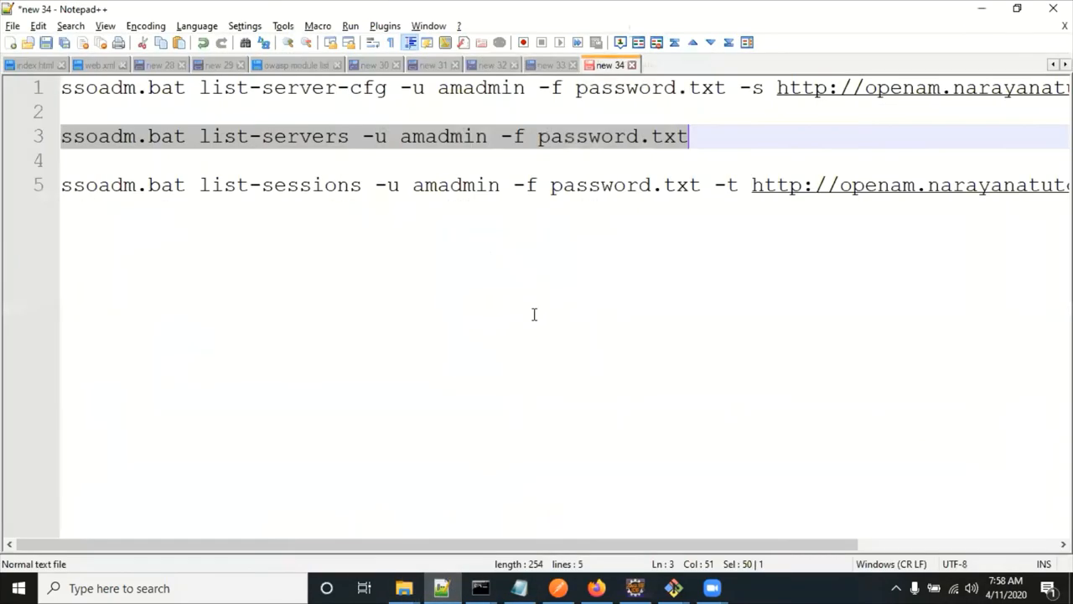
Copy ssoadm.bat list-servers -u amadmin -f password.txt from Notepad++.
left_click(201, 135)
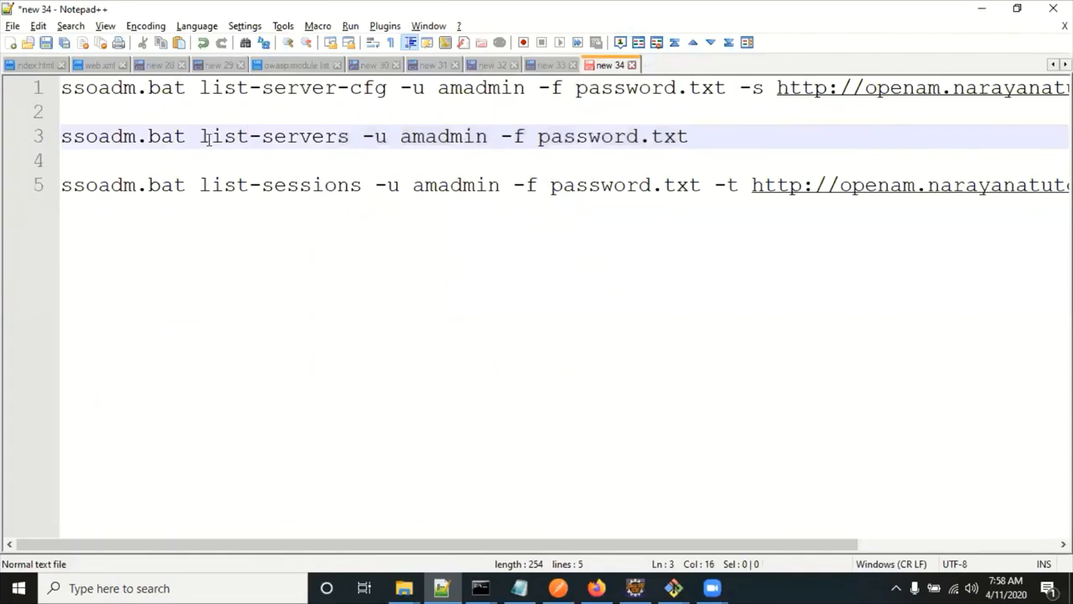
mouse_move(255, 148)
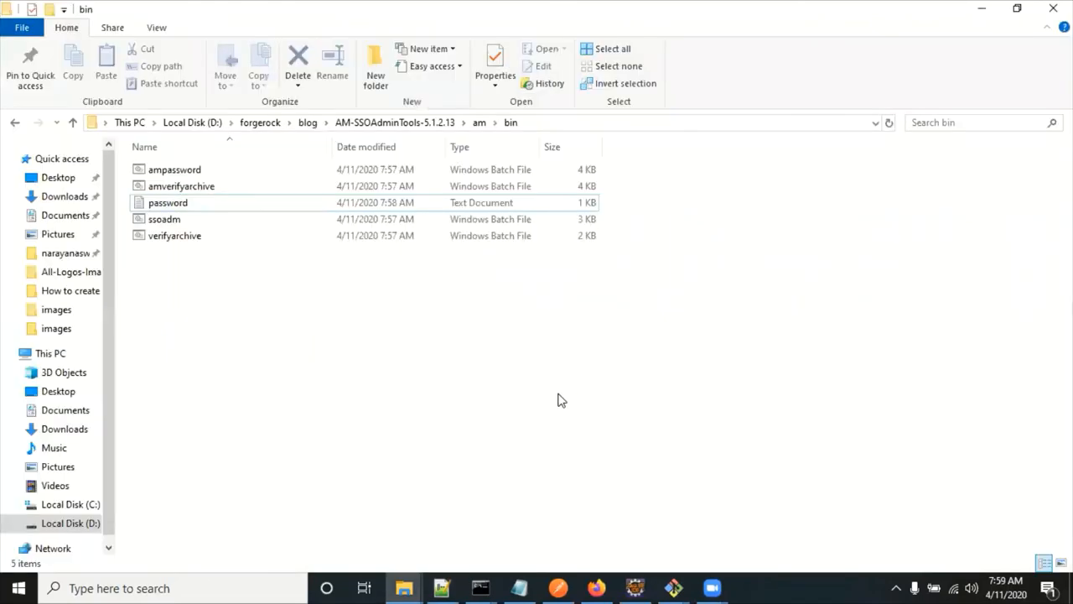
Execute ssoadm.bat list-servers -u amadmin -f password.txt and review its output.
left_click(479, 587)
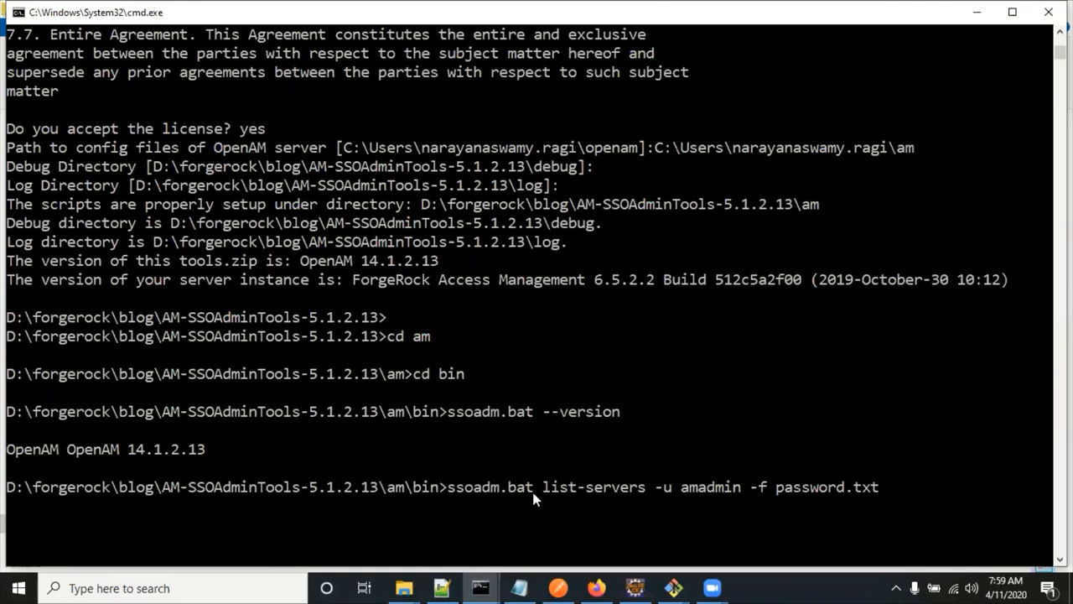
mouse_move(550, 501)
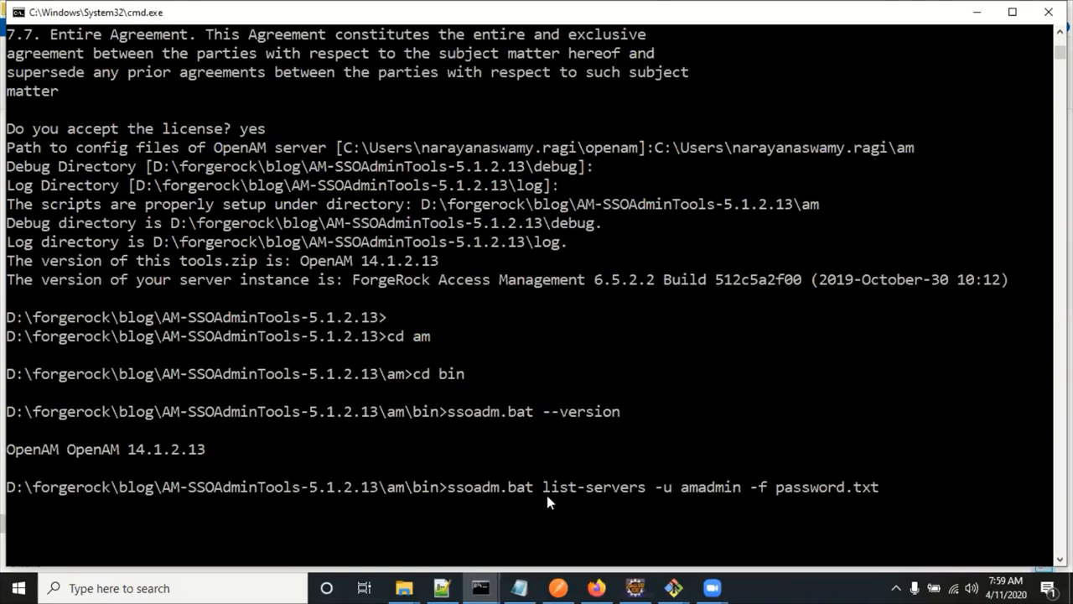
double_click(594, 486)
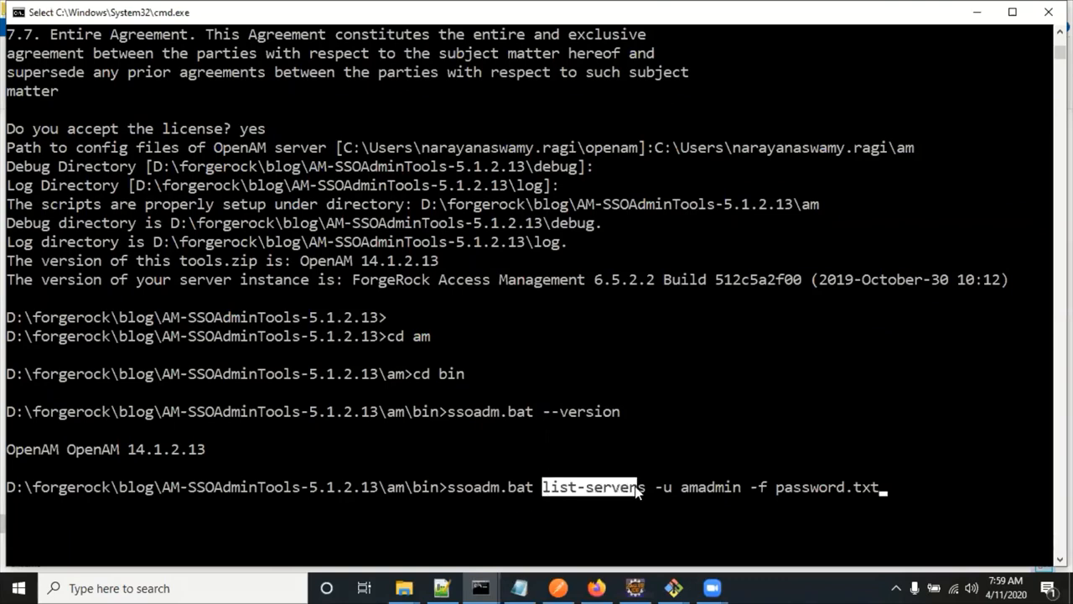
left_click(661, 487)
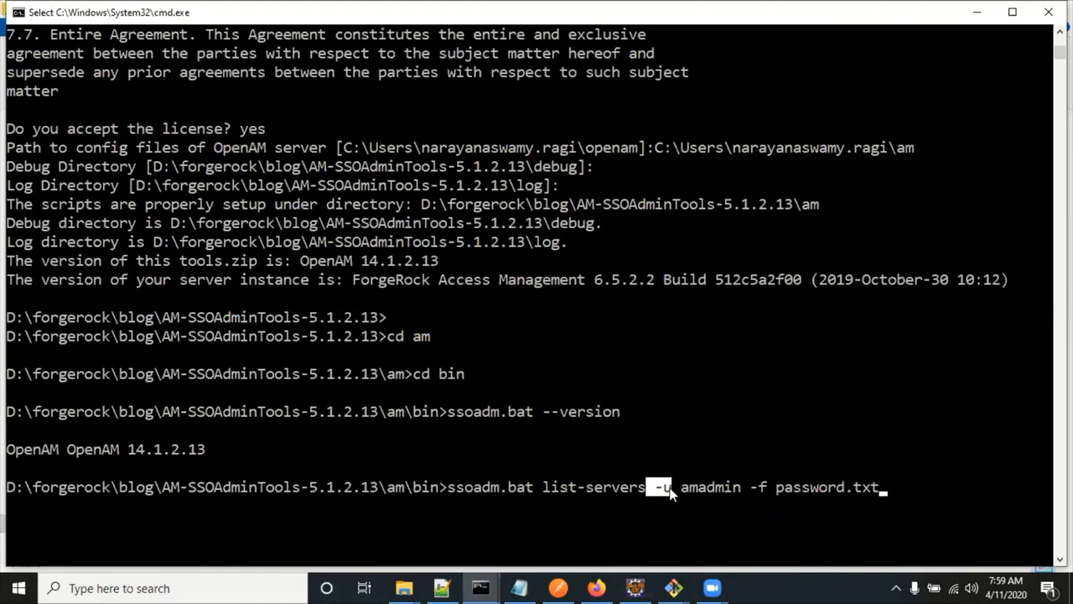
mouse_move(696, 503)
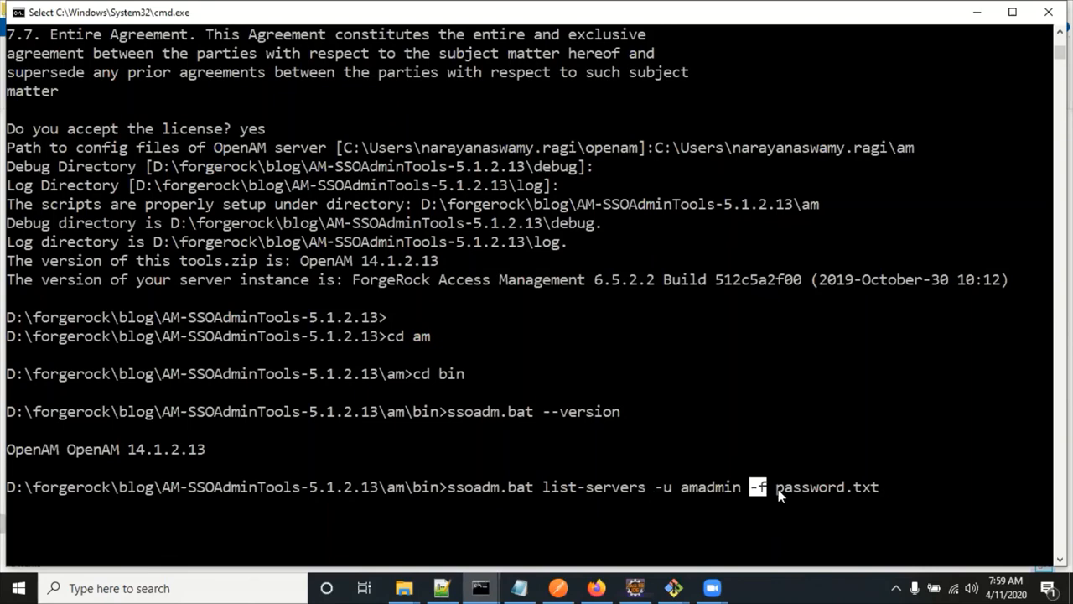
double_click(825, 486)
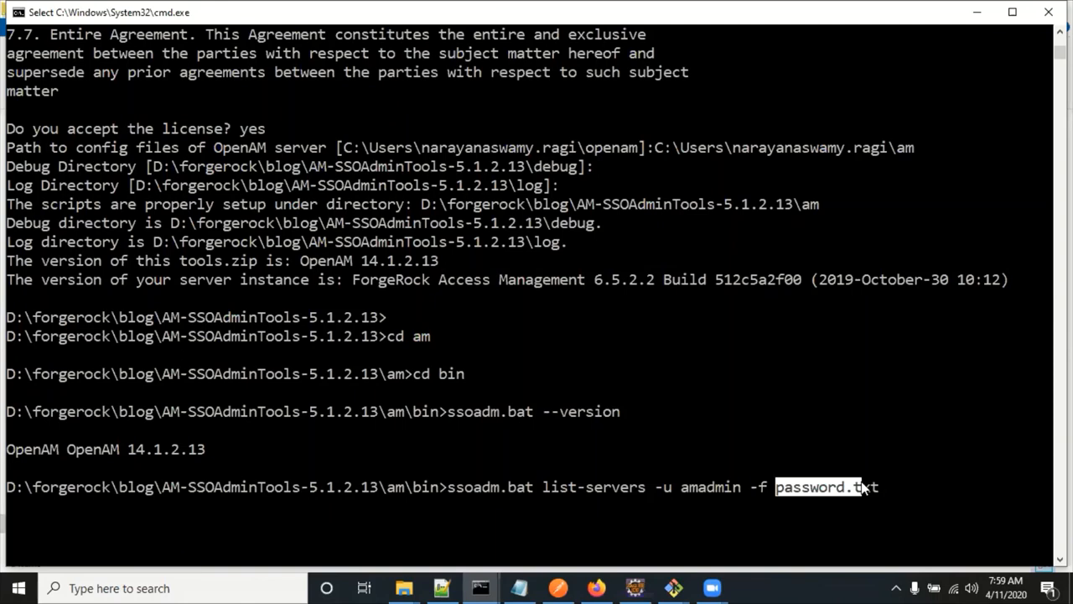
mouse_move(654, 526)
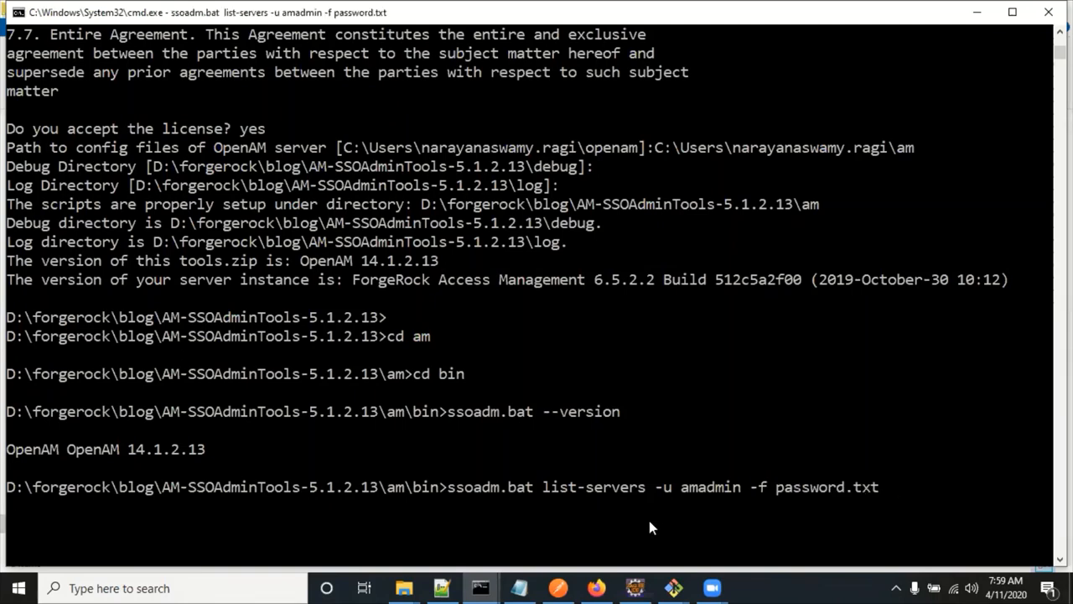
scroll("down", 3)
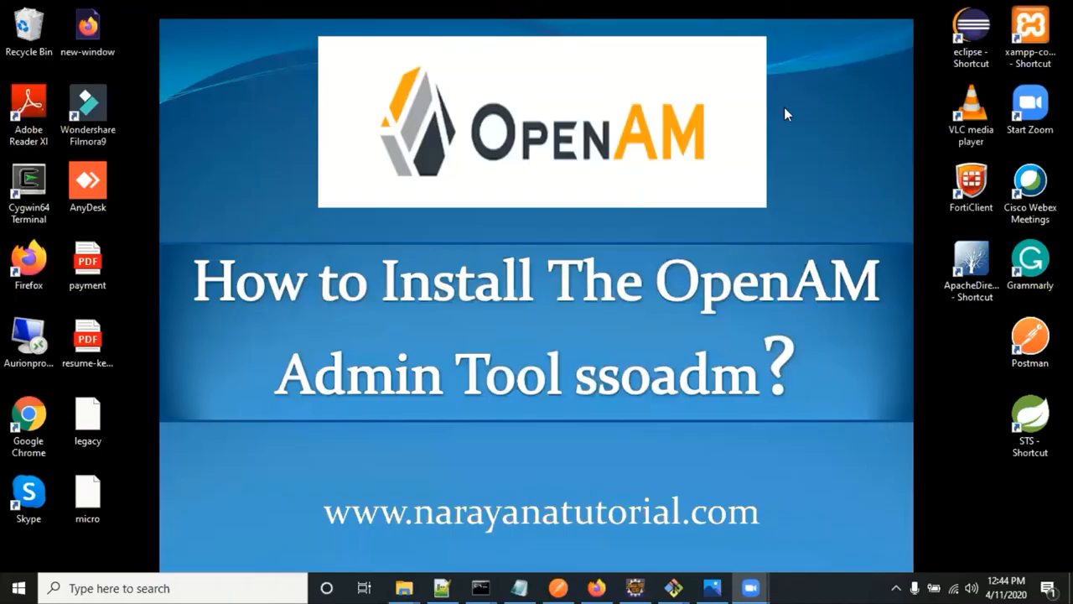
mouse_move(691, 334)
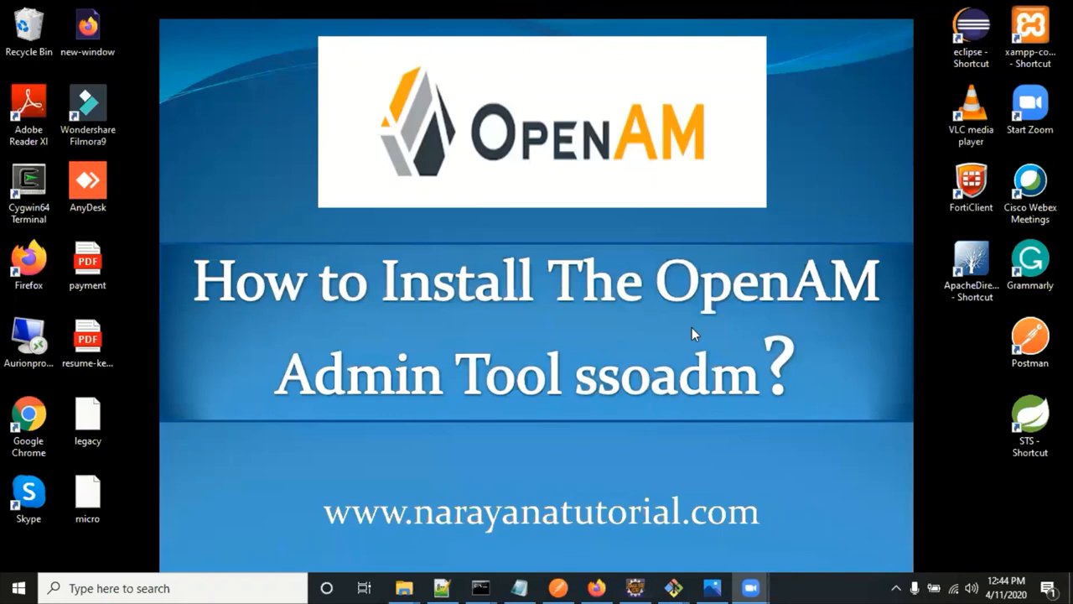